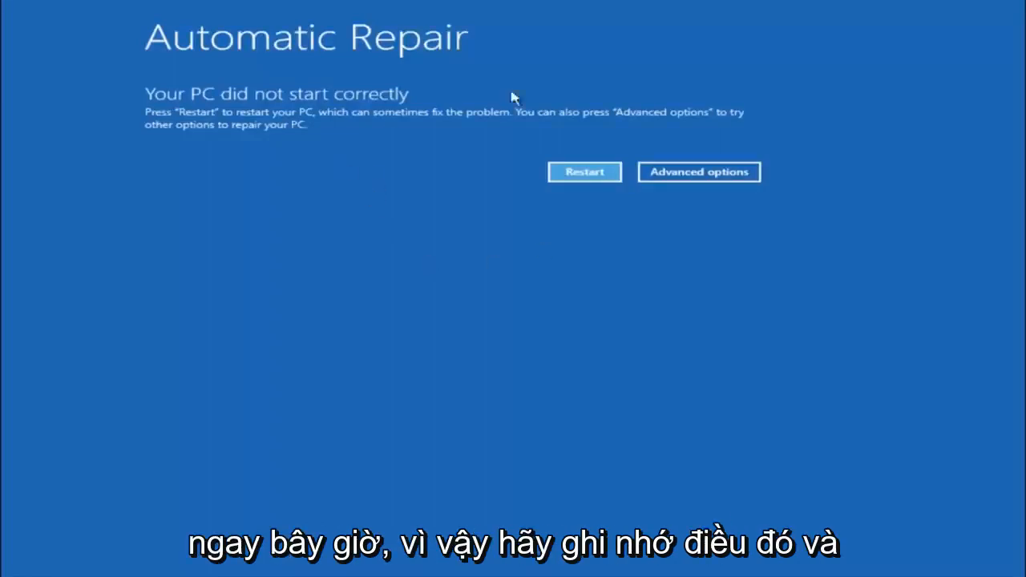
mouse_move(636, 299)
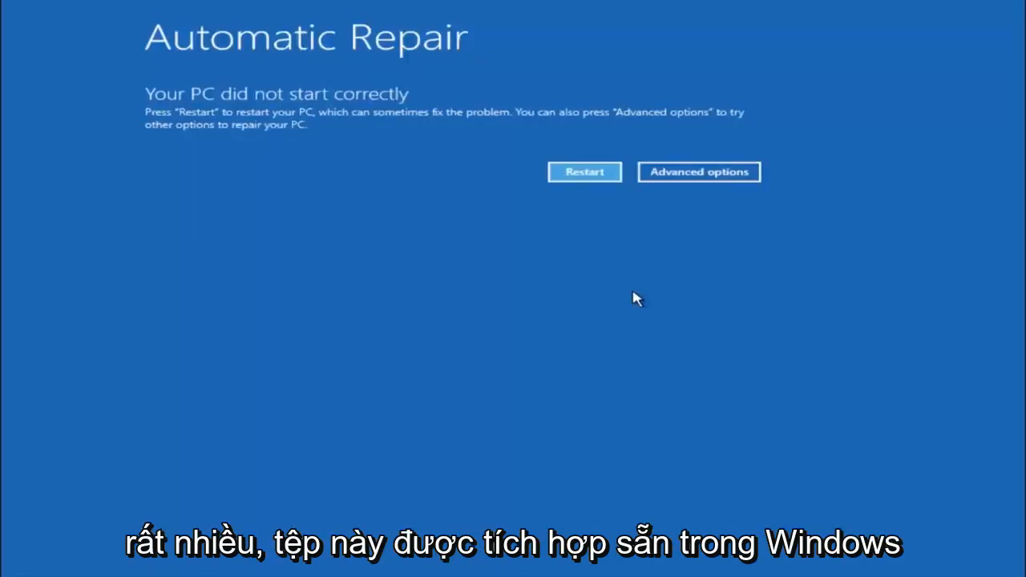
mouse_move(25, 158)
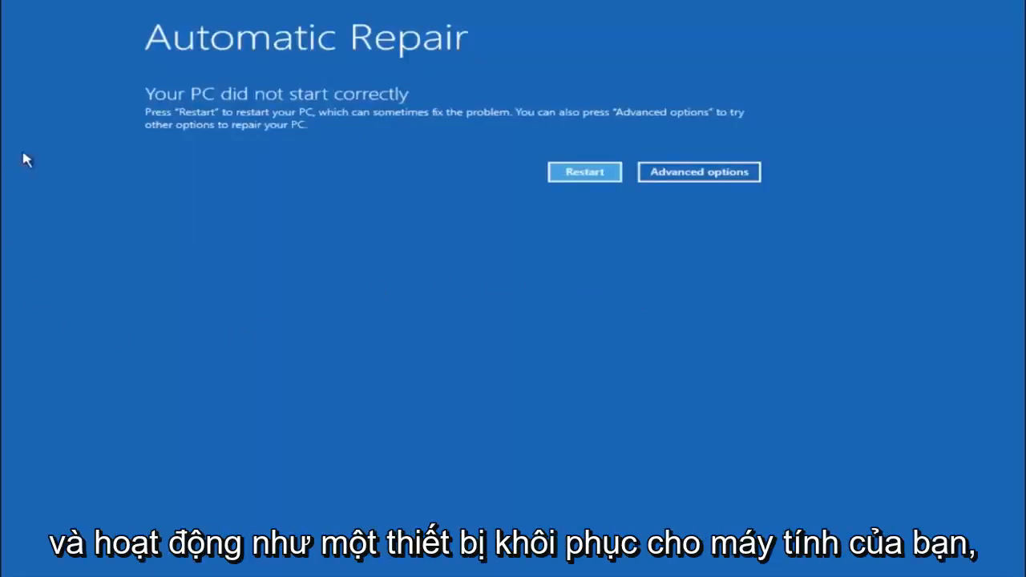
mouse_move(207, 153)
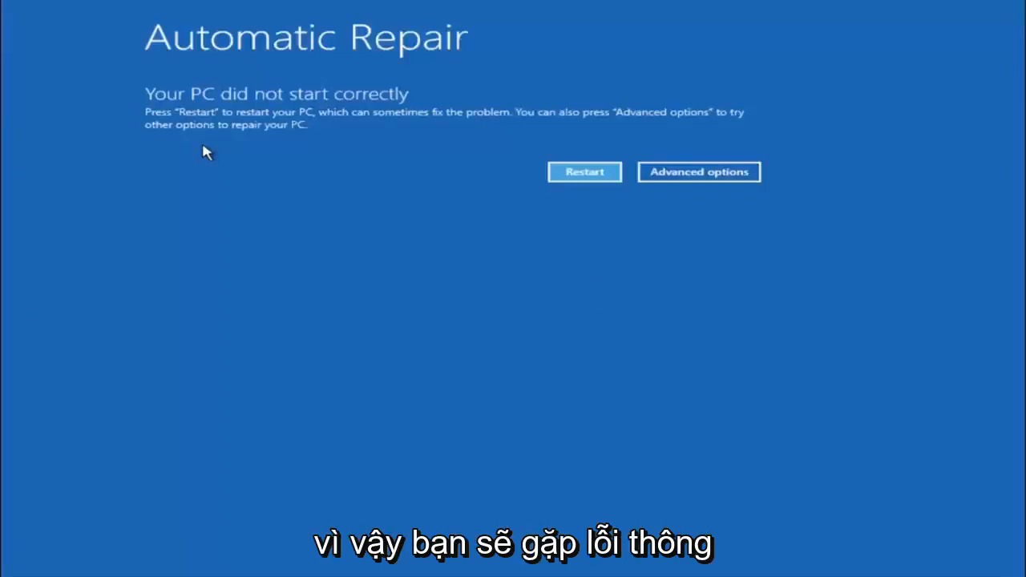
mouse_move(171, 114)
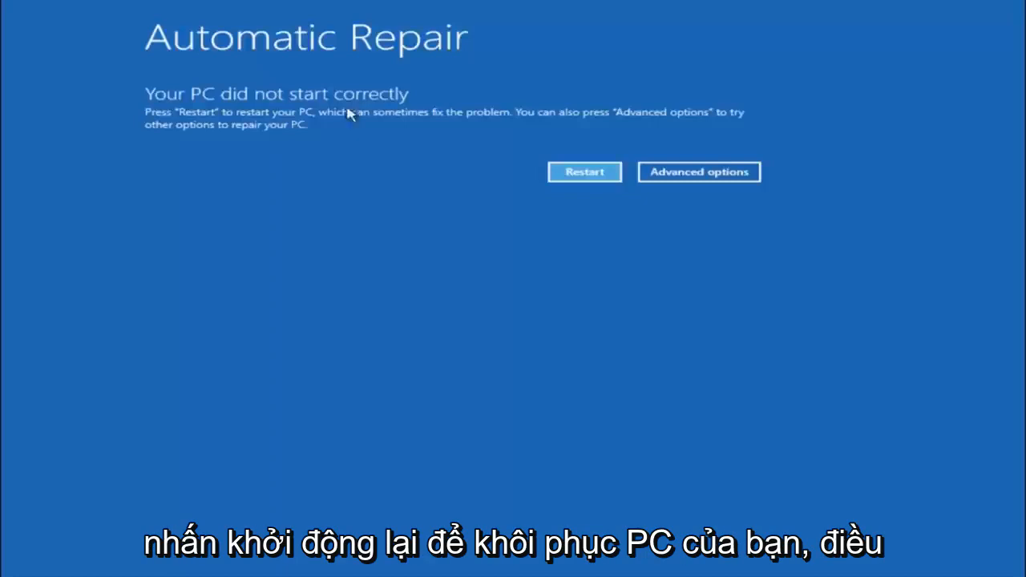
mouse_move(393, 124)
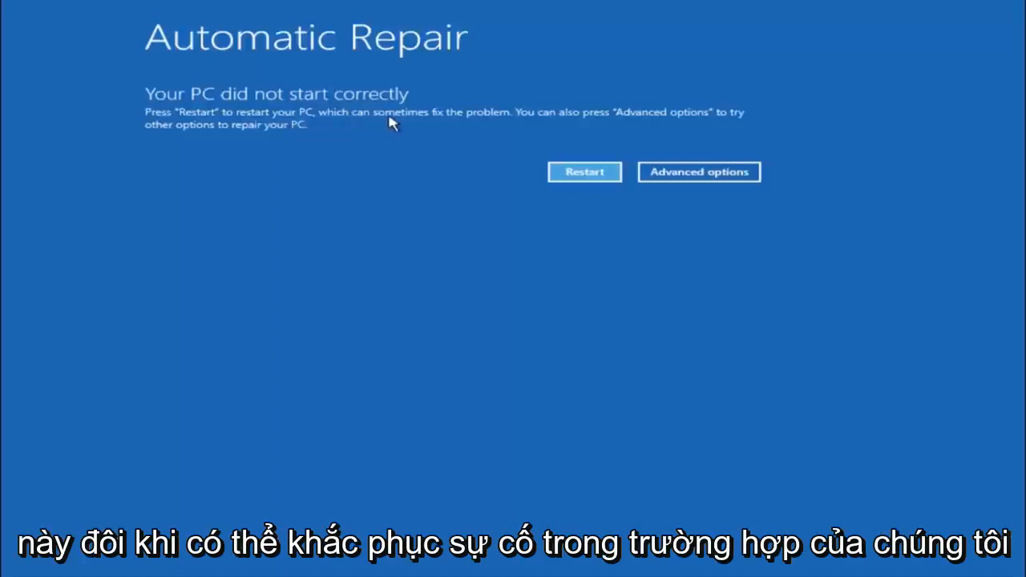
mouse_move(486, 105)
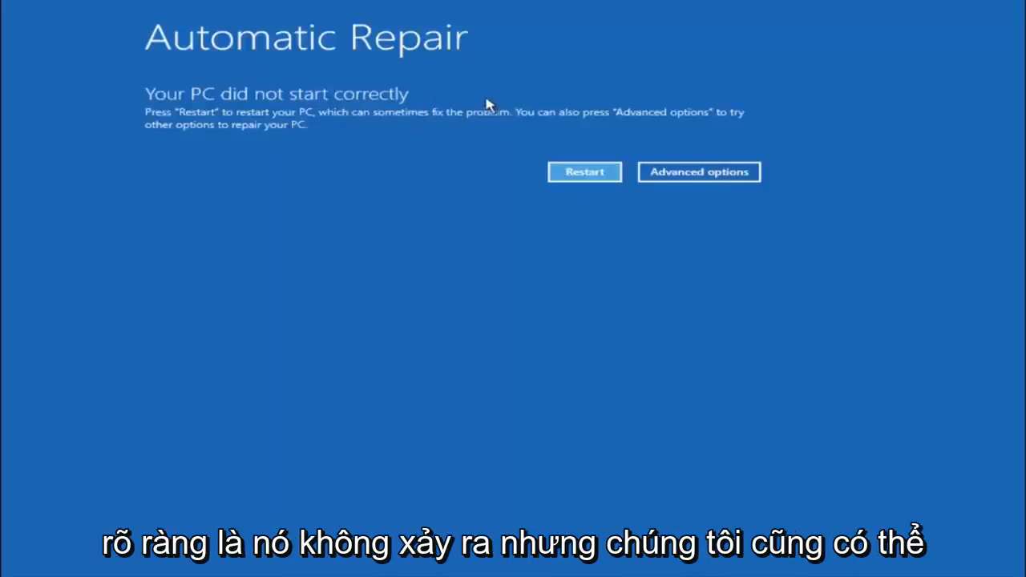
mouse_move(465, 114)
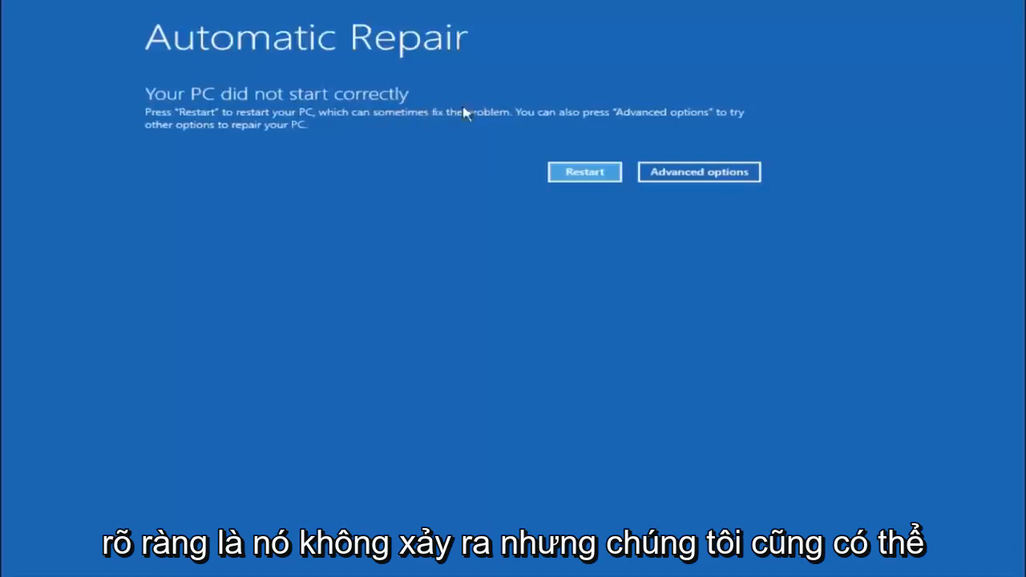
mouse_move(521, 122)
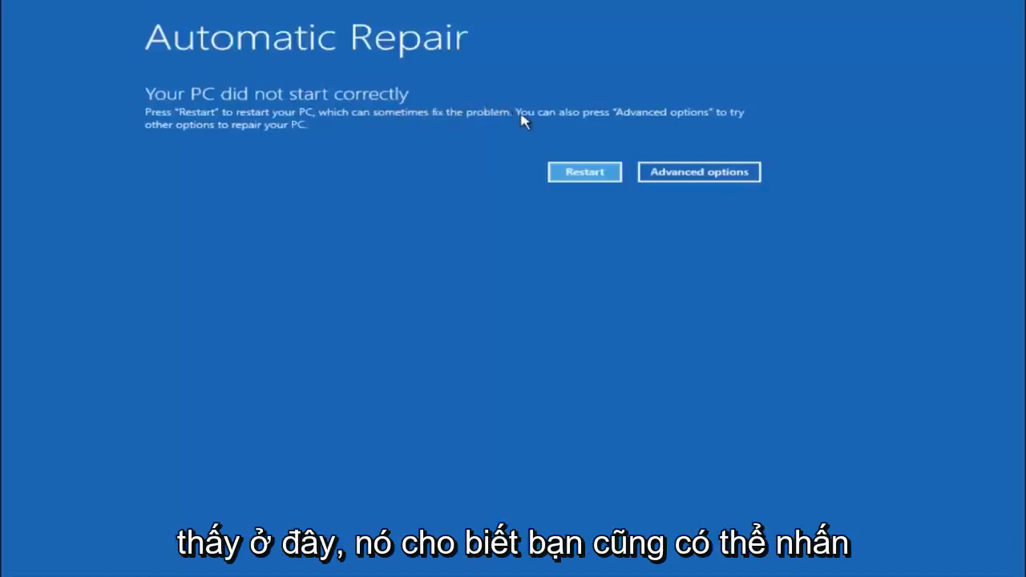
mouse_move(656, 119)
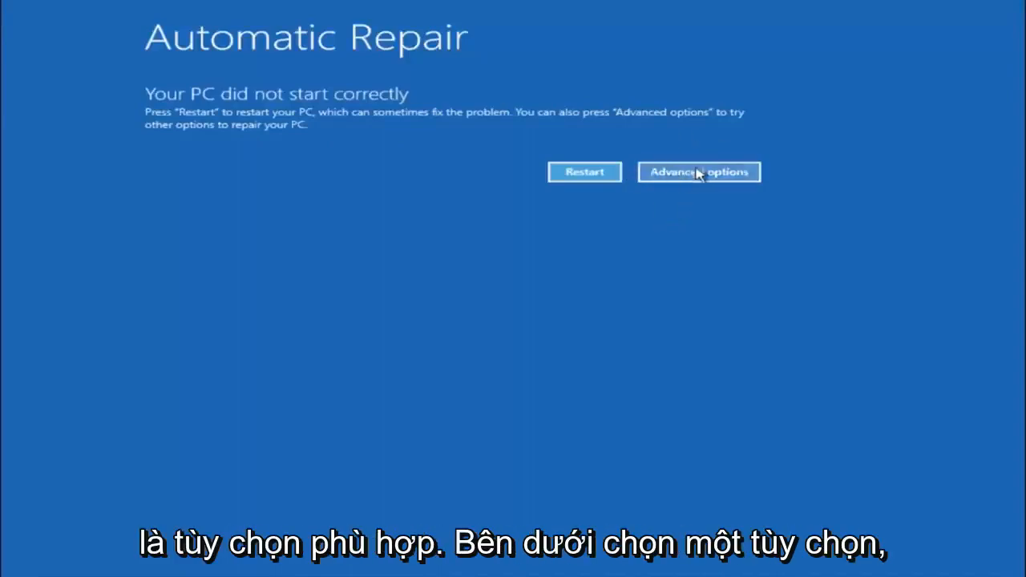
- Open Advanced options from the Automatic Repair screen to reach Troubleshoot
left_click(698, 172)
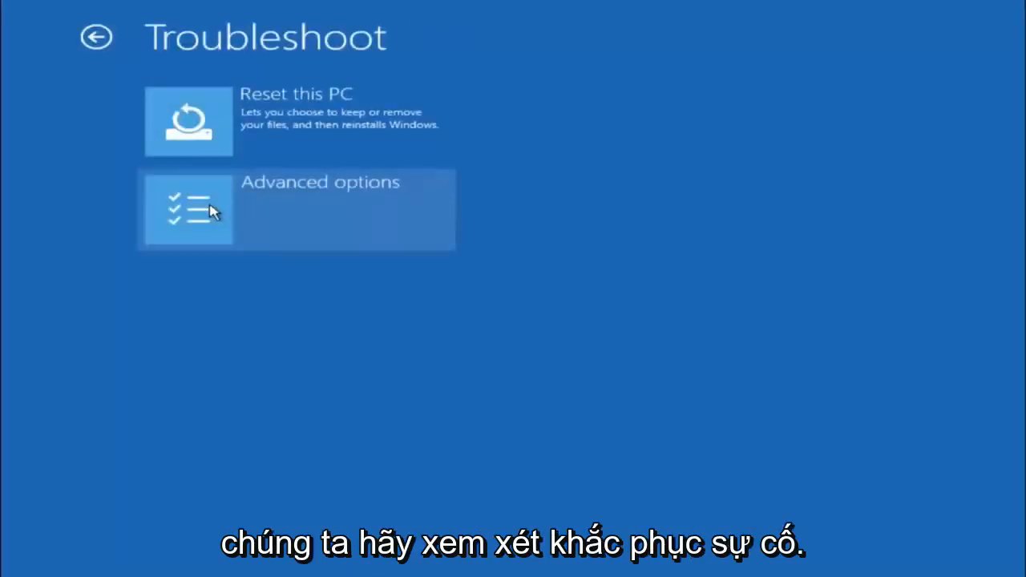
mouse_move(200, 287)
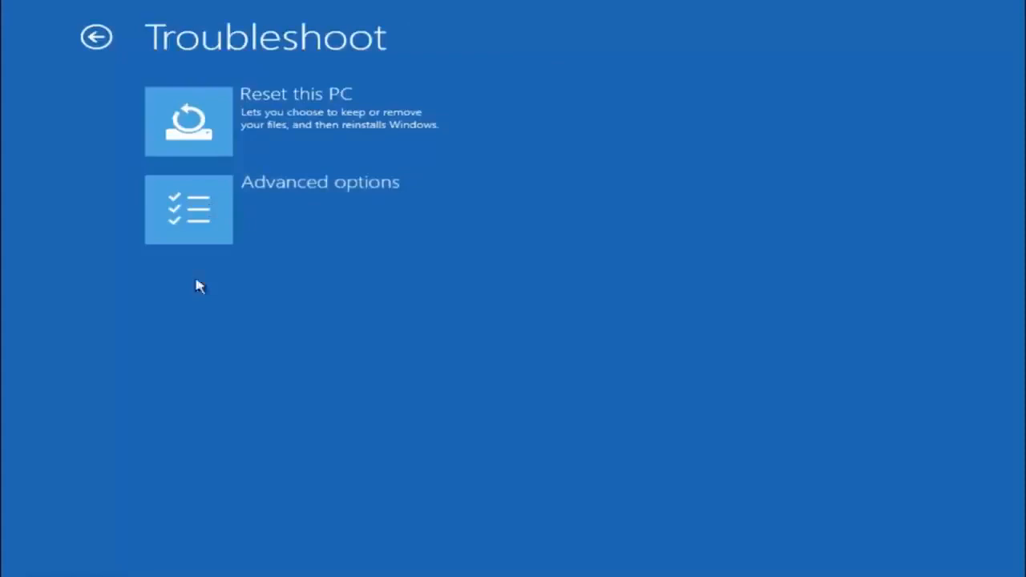
mouse_move(232, 217)
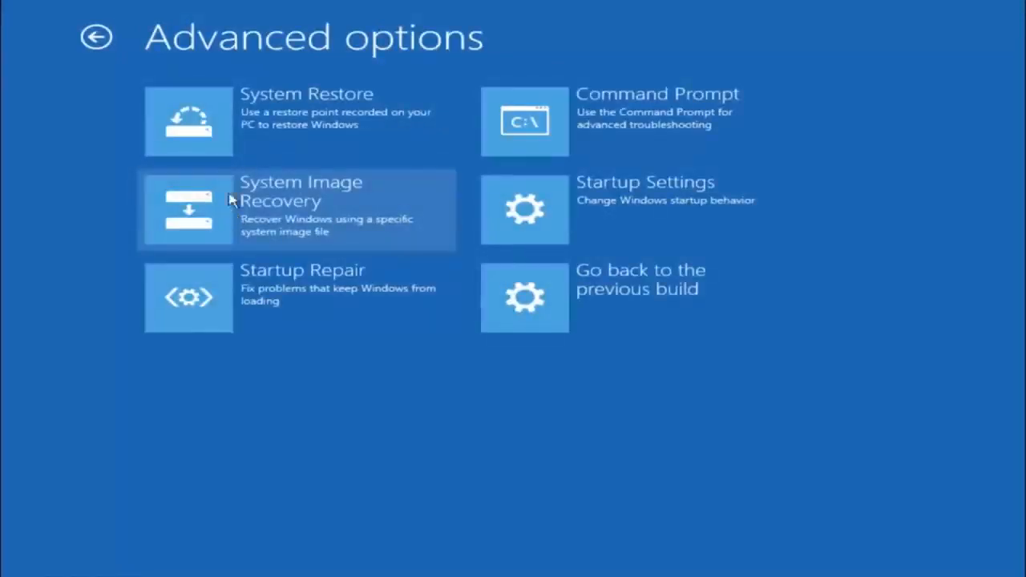
mouse_move(245, 114)
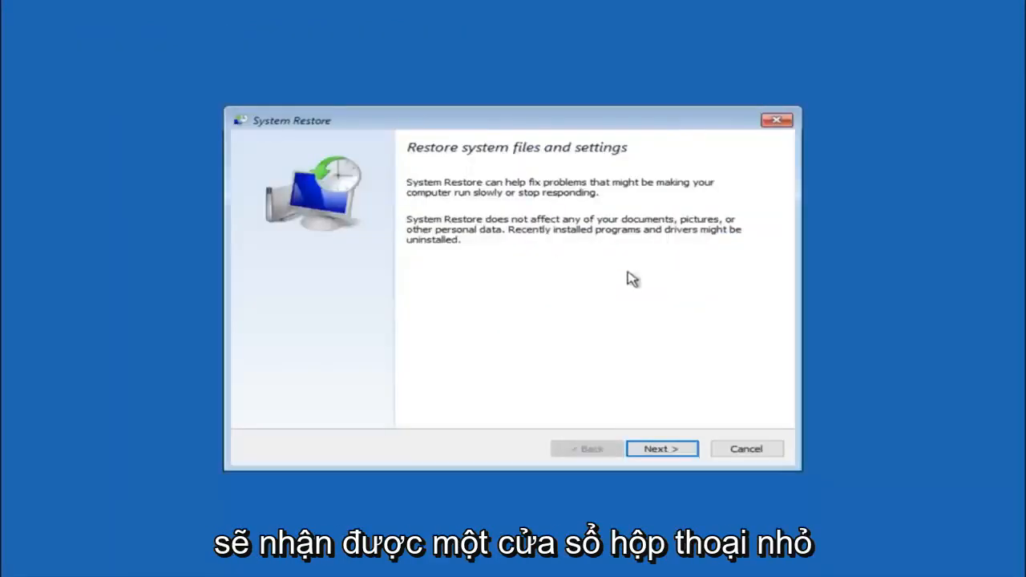
mouse_move(537, 206)
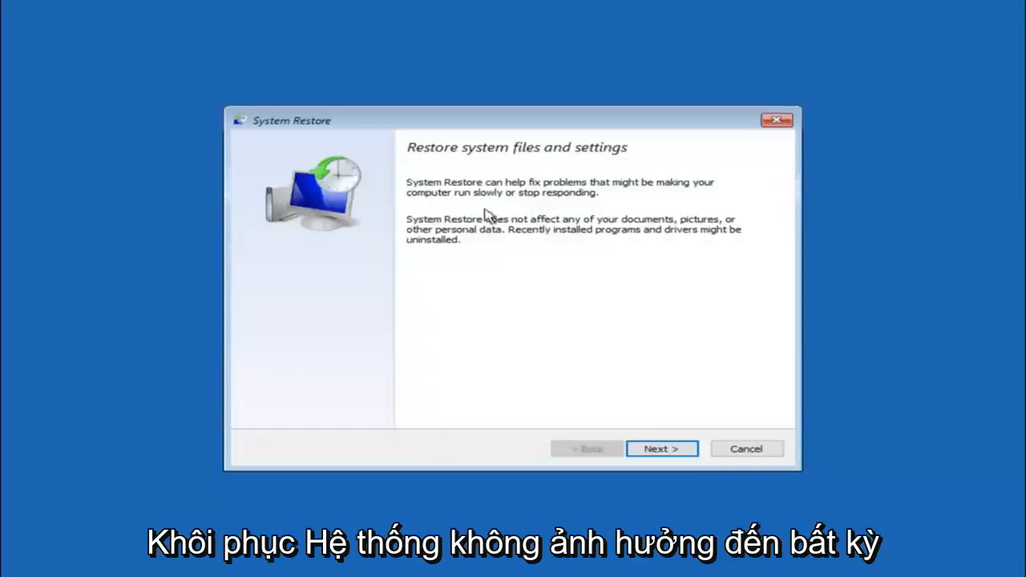
mouse_move(597, 231)
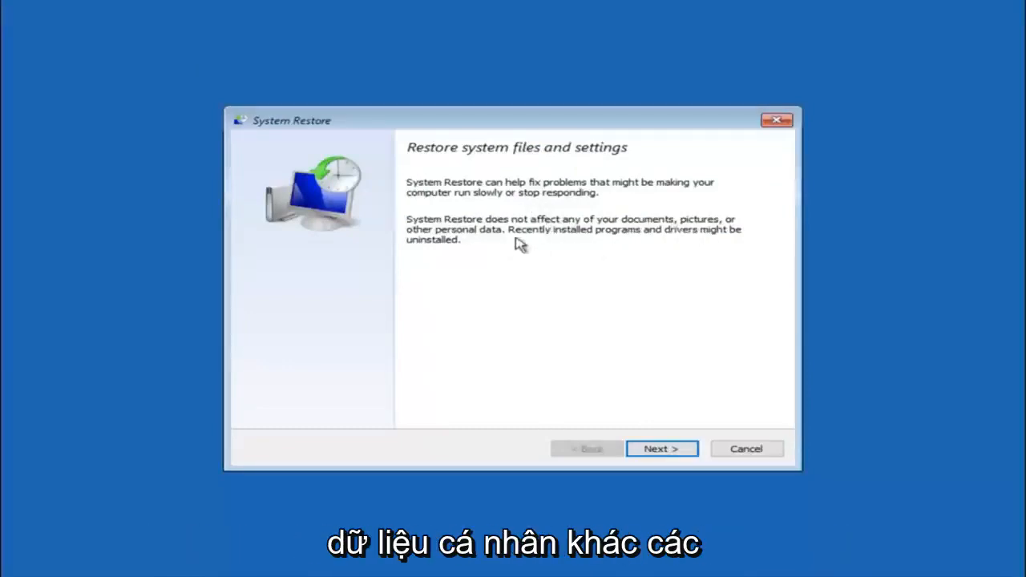
mouse_move(620, 241)
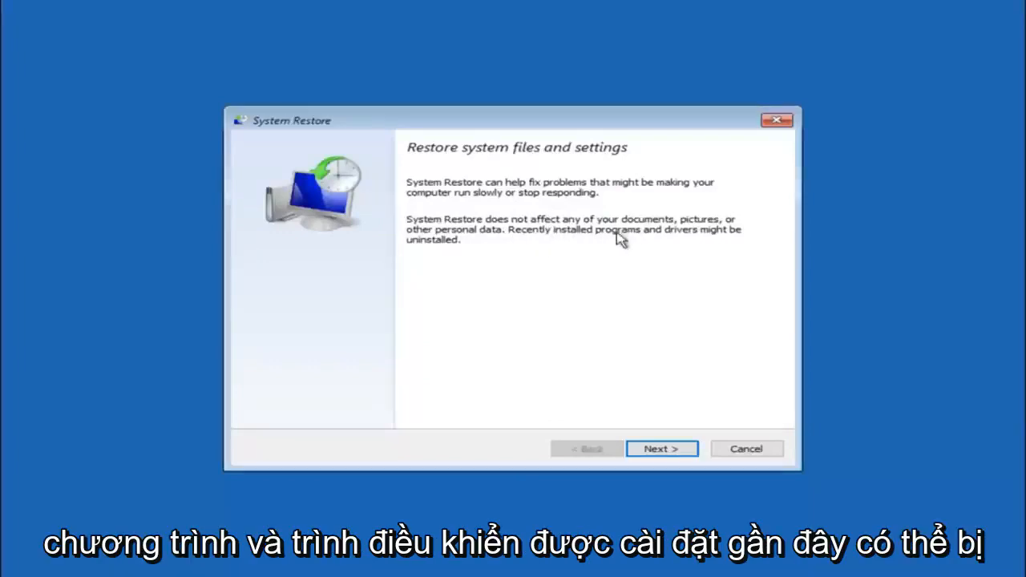
mouse_move(438, 264)
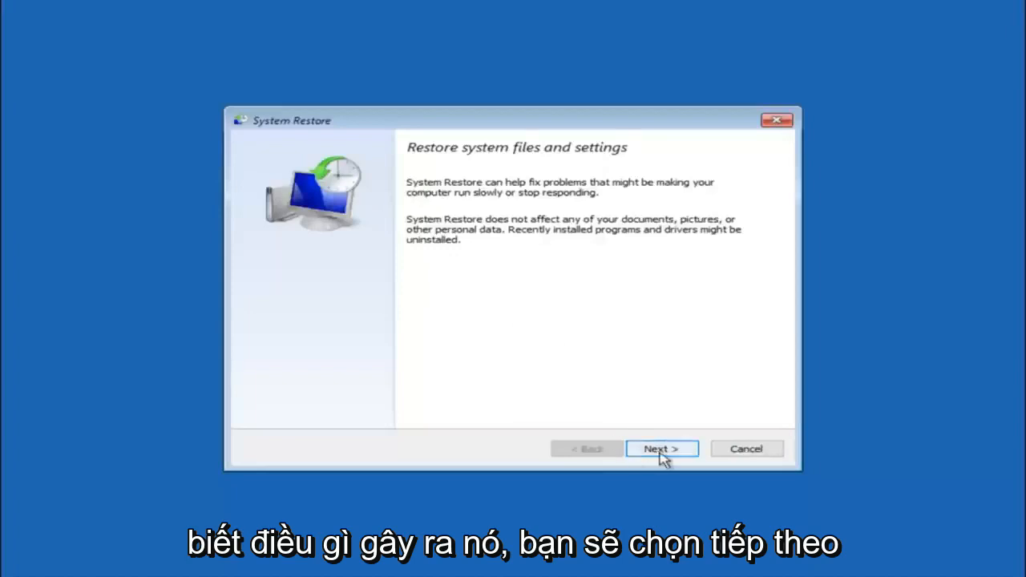
- Advance to the restore point list and select the 10/5/2016 'before update' point
left_click(661, 449)
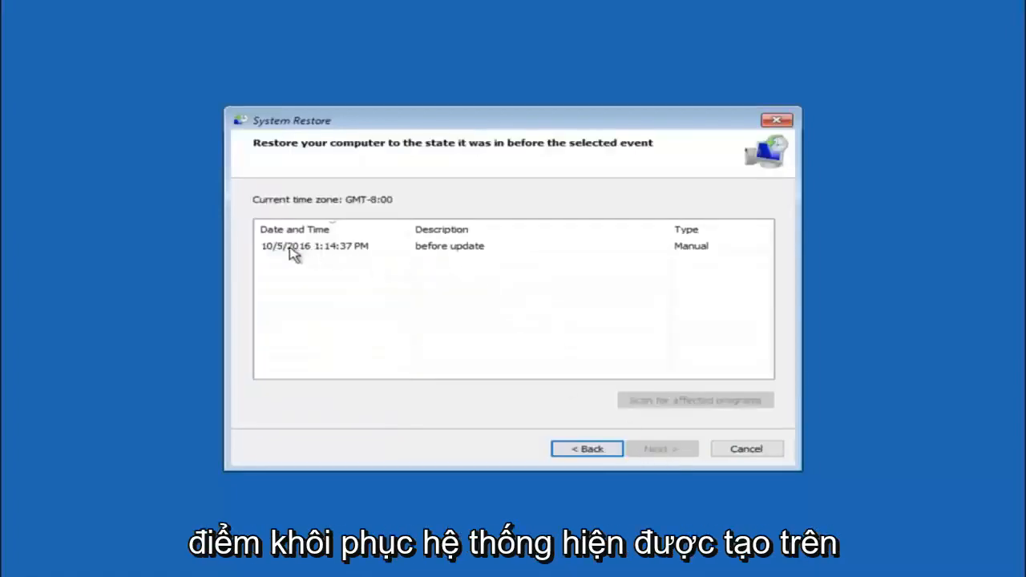
left_click(315, 246)
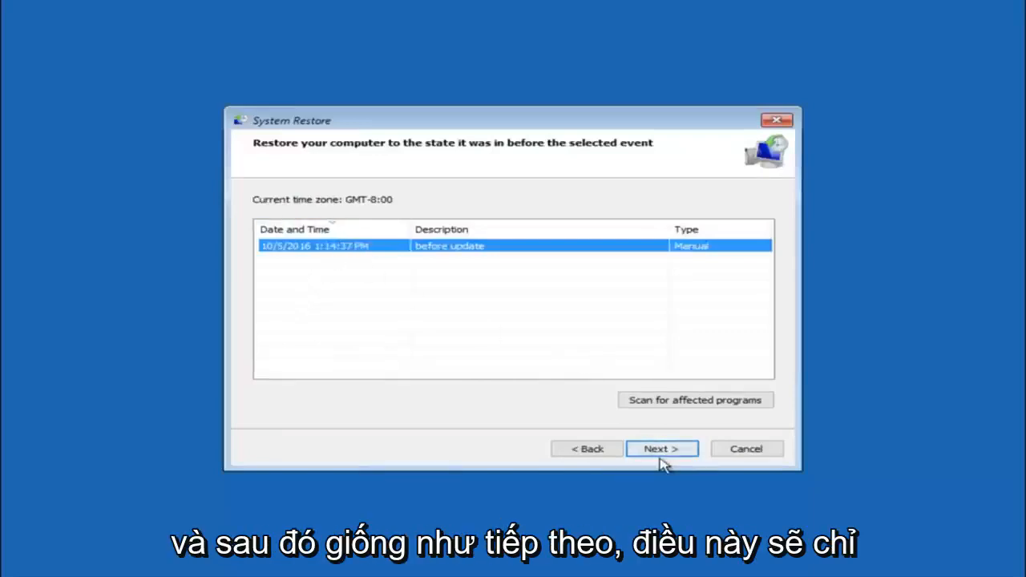
- Proceed to the confirmation page for restoring Local Disk C: to 'before update'
left_click(661, 448)
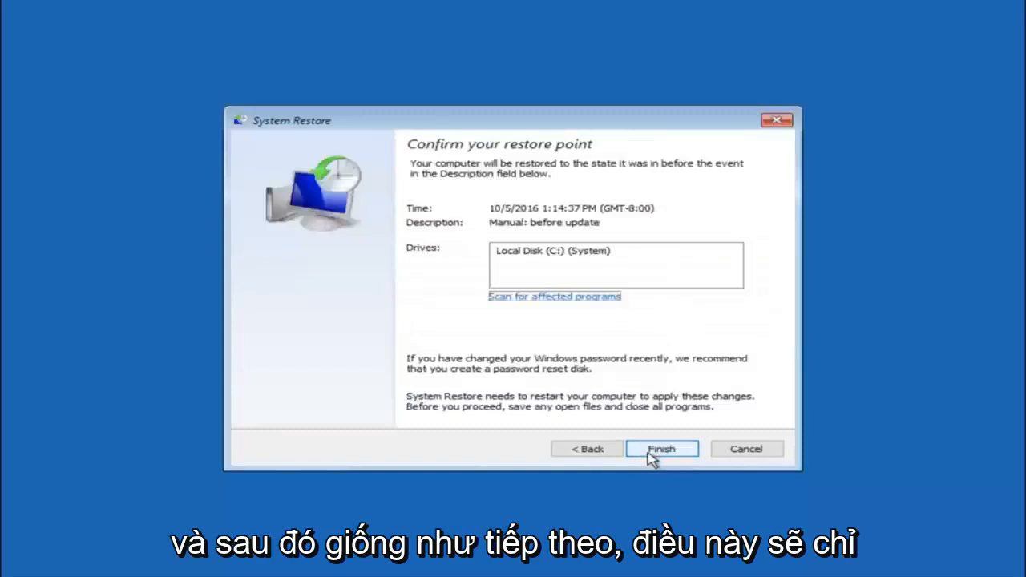
mouse_move(444, 173)
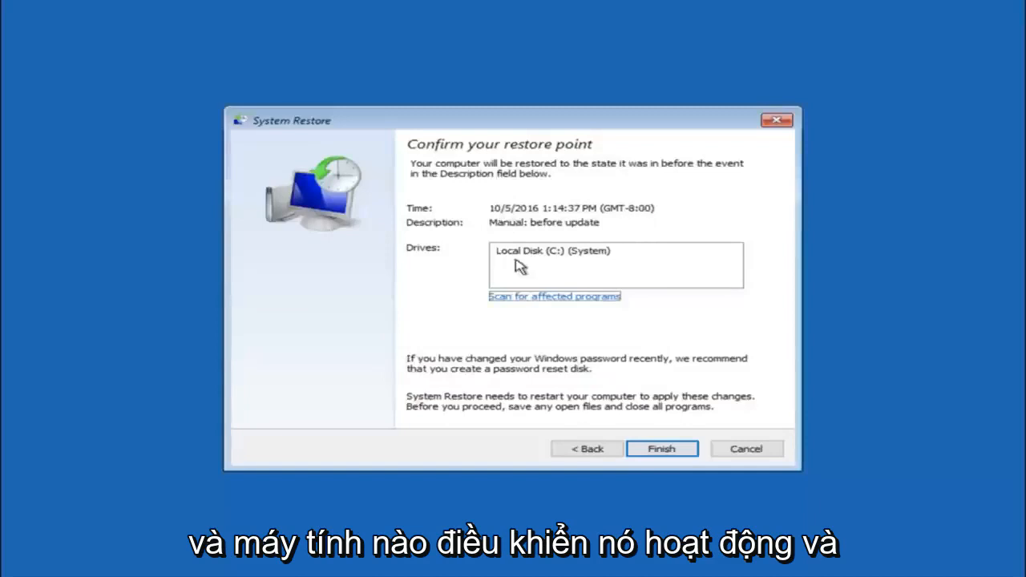
mouse_move(526, 263)
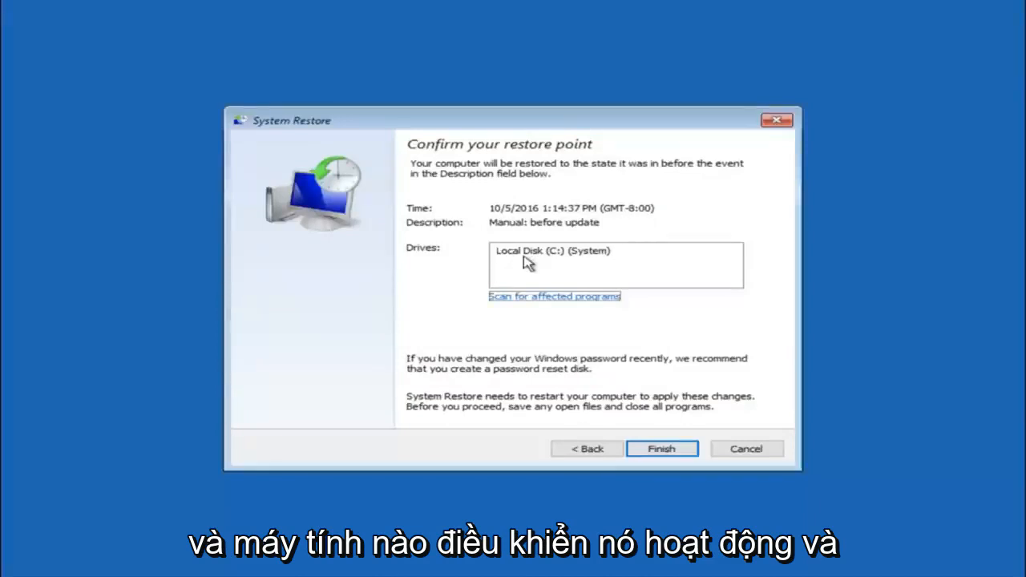
mouse_move(377, 353)
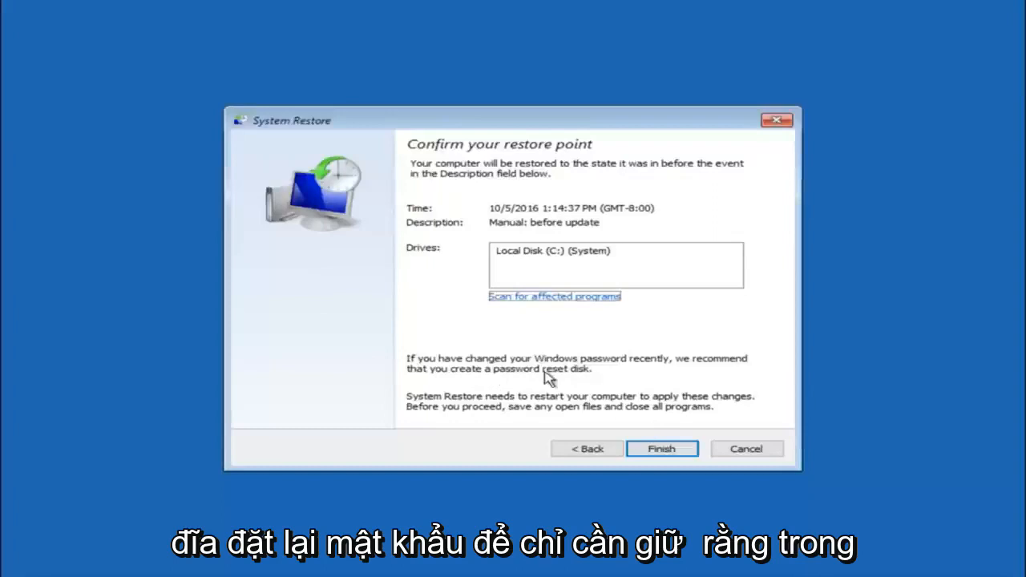
mouse_move(581, 349)
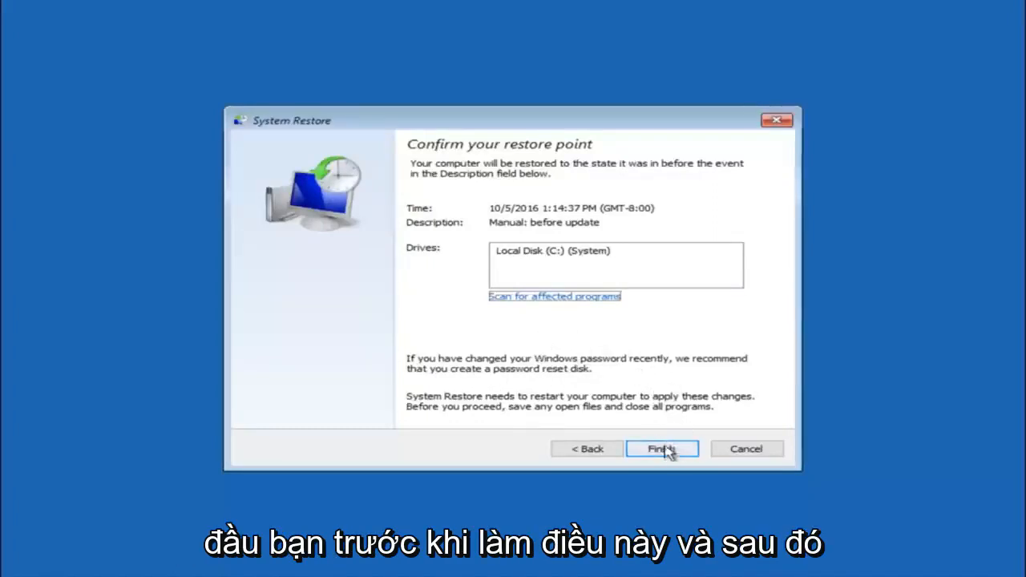
- Finish and confirm the warning to start restoring to the 10/5/2016 point
left_click(662, 449)
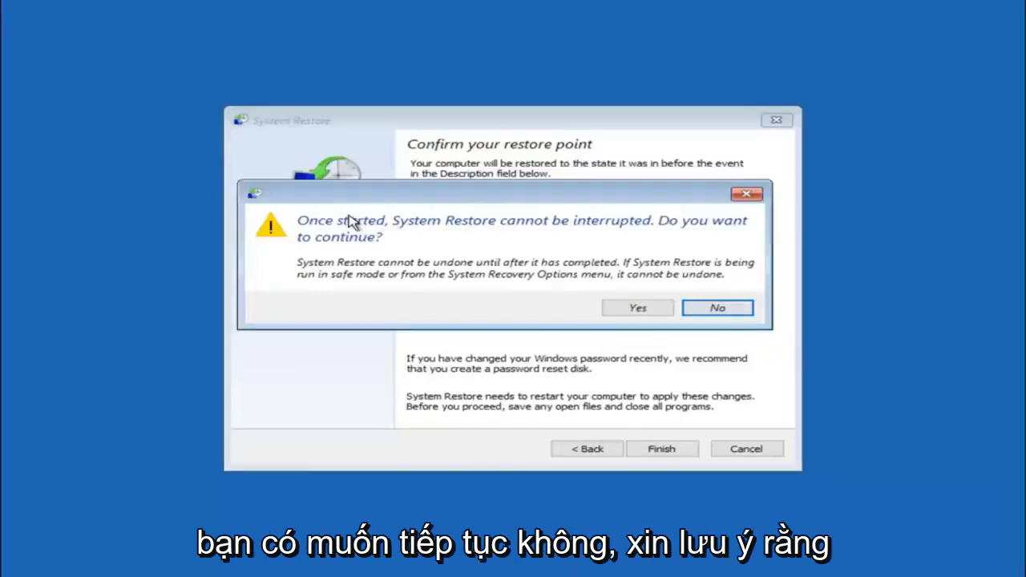
mouse_move(356, 253)
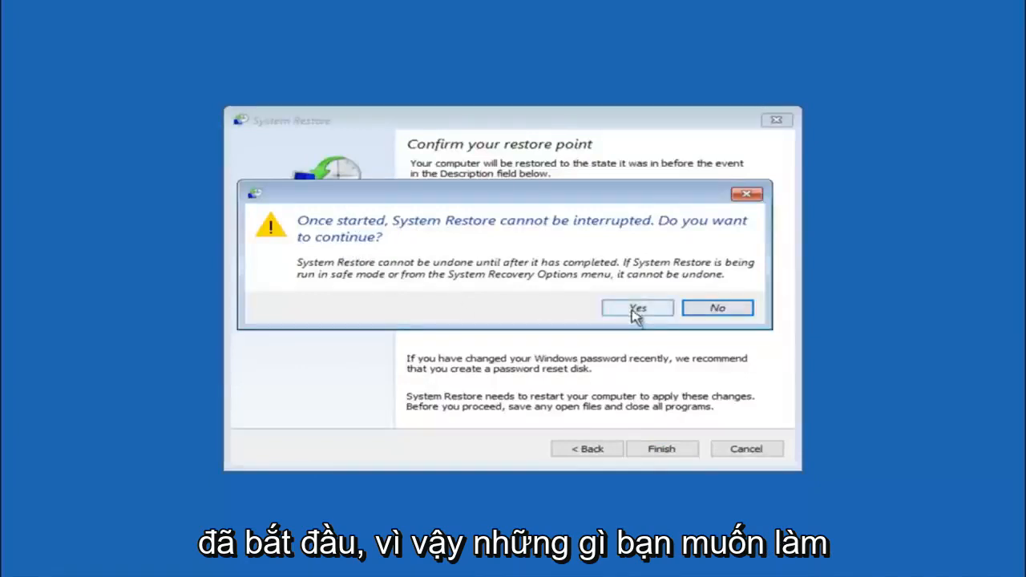
left_click(636, 308)
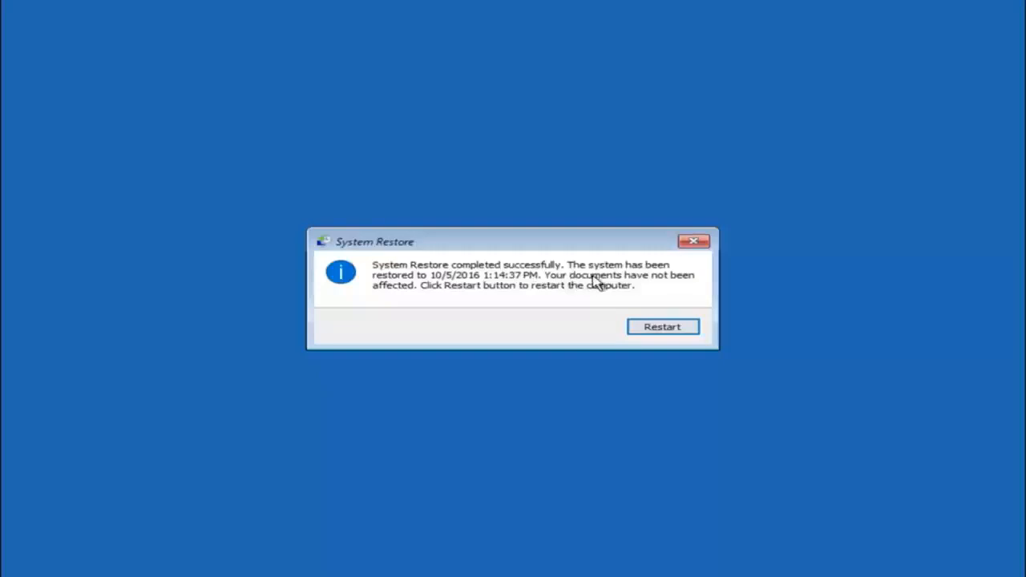
mouse_move(601, 326)
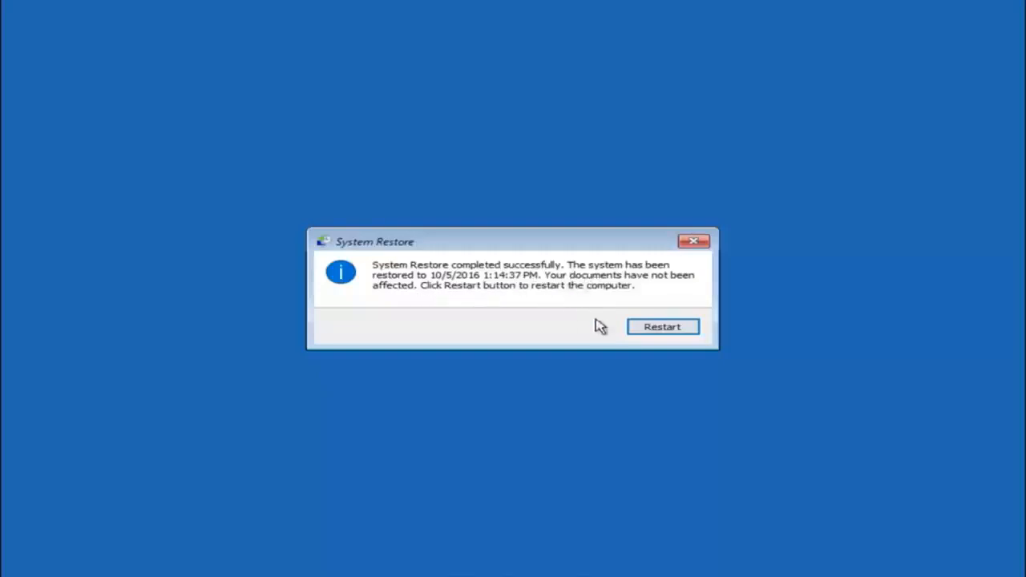
- Restart the PC from the System Restore success message
left_click(661, 326)
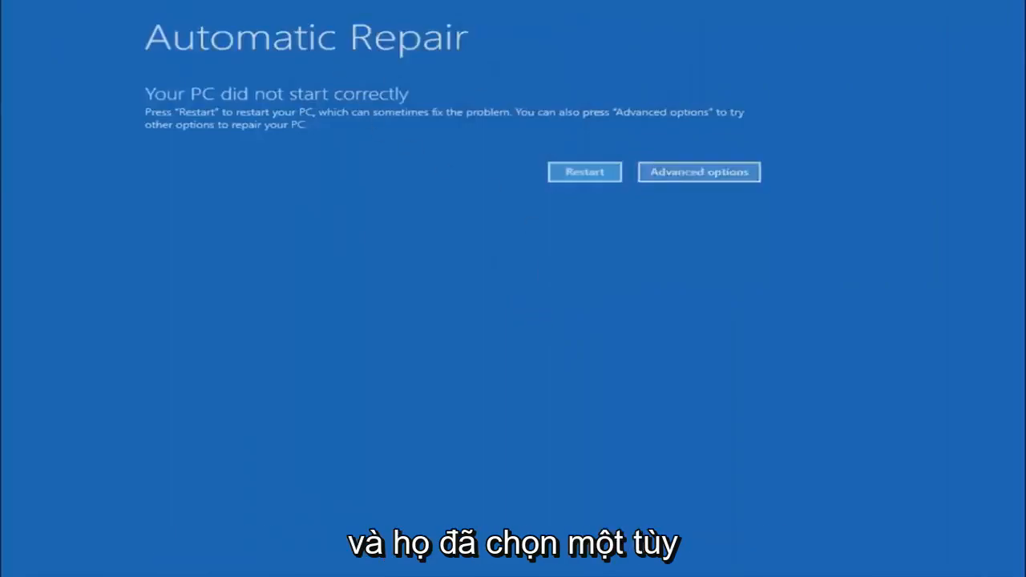
- Go through Advanced options and Troubleshoot to the advanced recovery tools
left_click(699, 172)
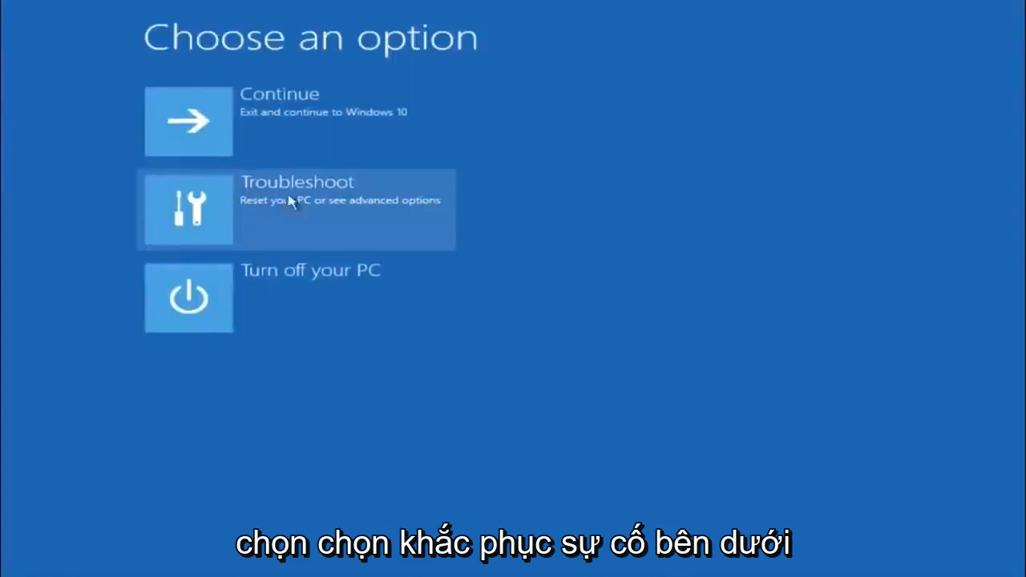
left_click(296, 208)
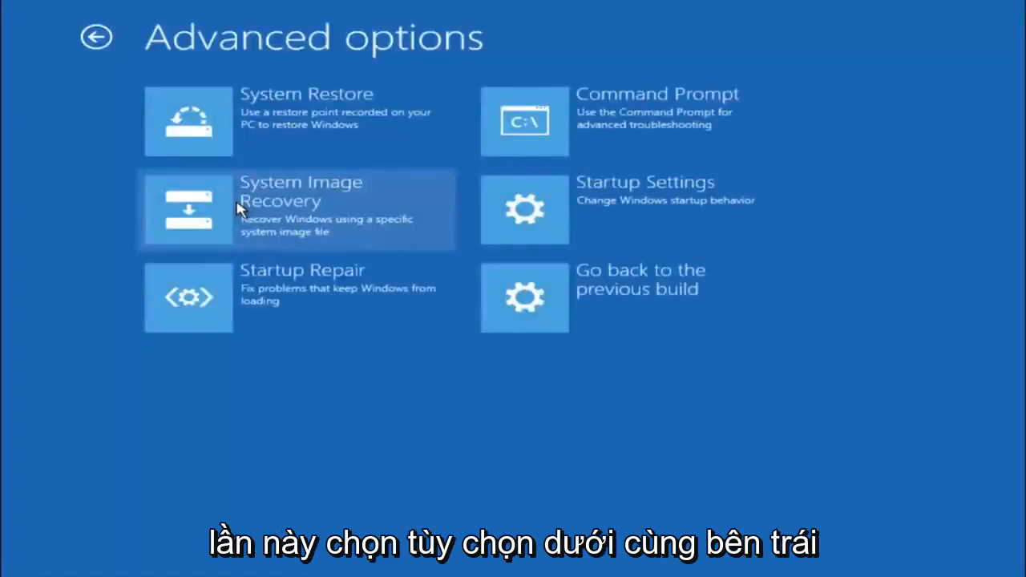
mouse_move(192, 262)
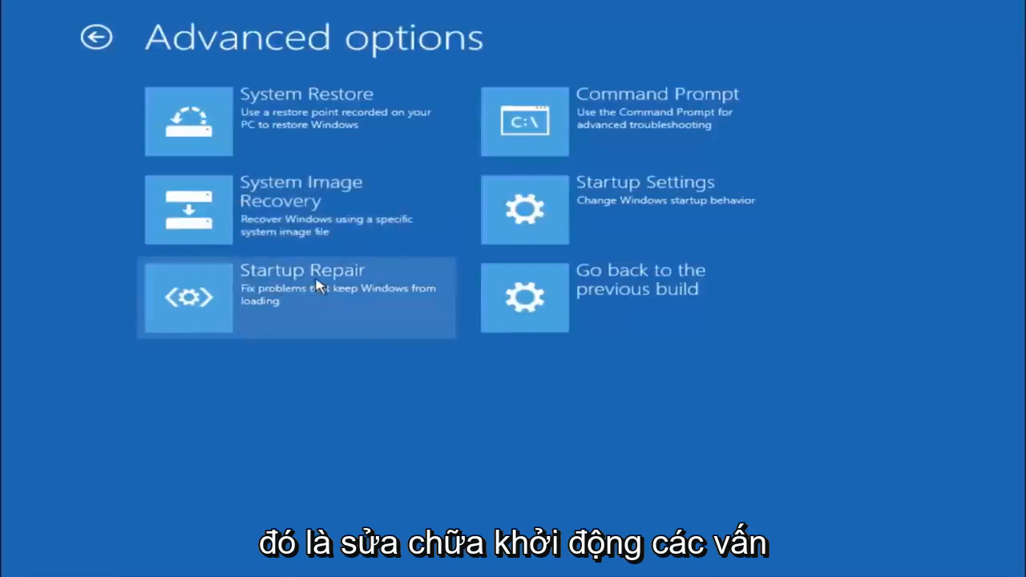
mouse_move(307, 301)
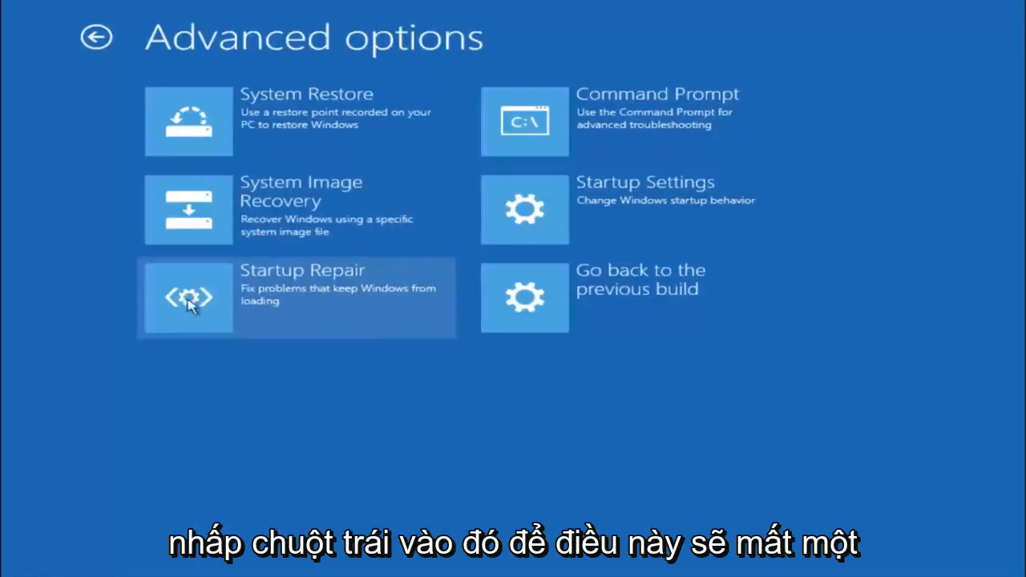
- Run Startup Repair from the Advanced options tiles
left_click(189, 297)
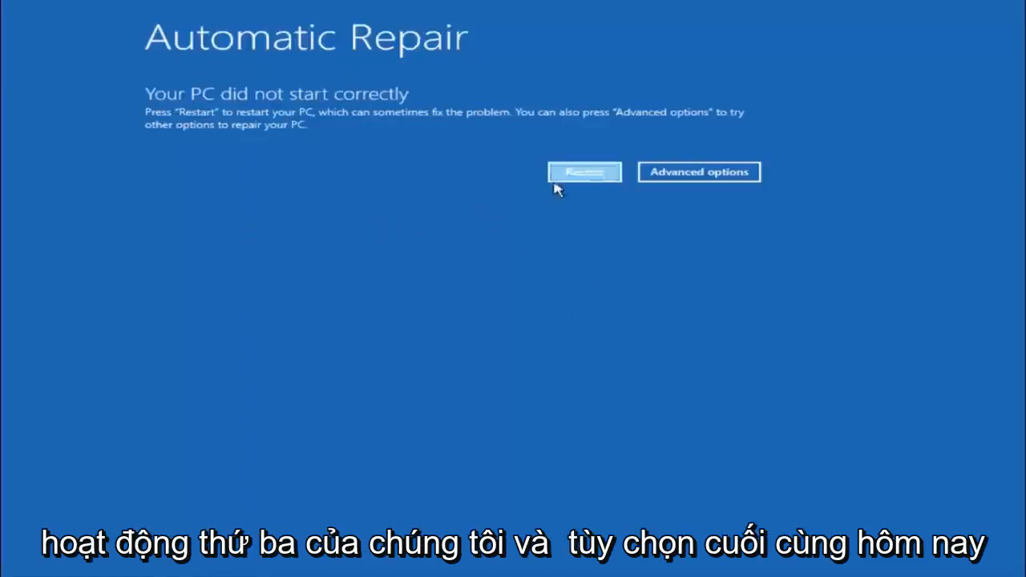
mouse_move(335, 226)
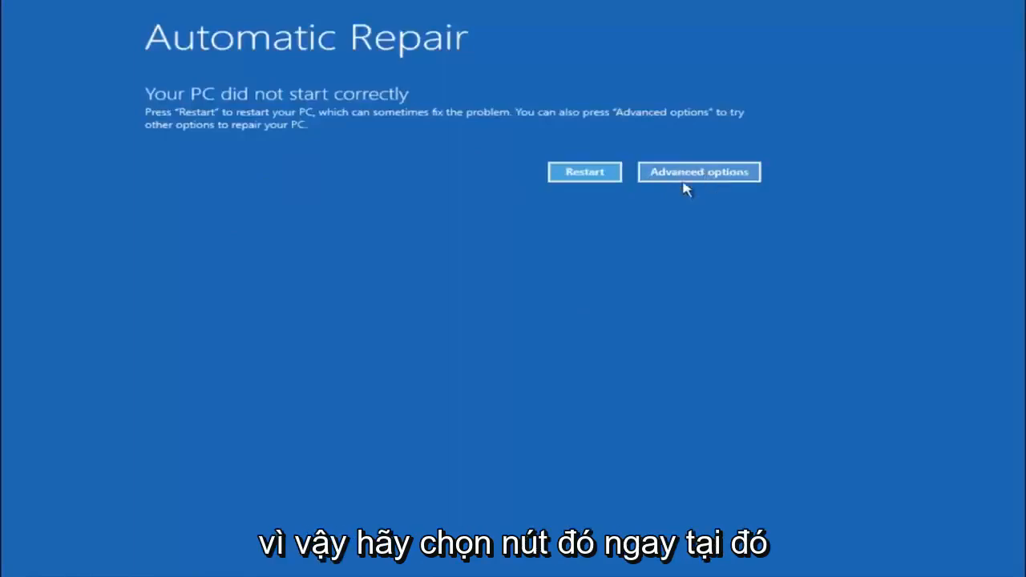
- Navigate Advanced options, Troubleshoot, Advanced options and open Command Prompt
left_click(698, 172)
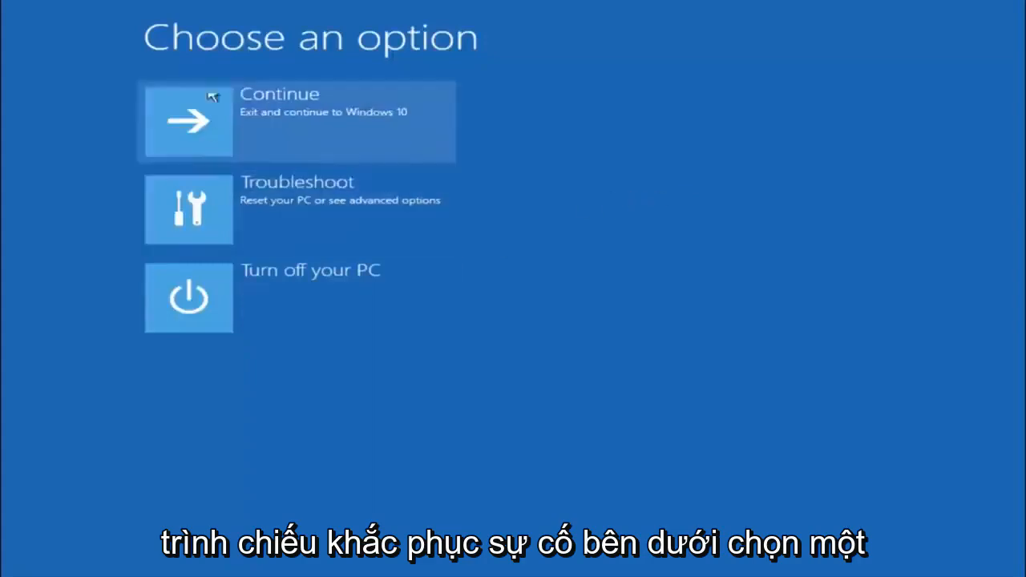
left_click(188, 209)
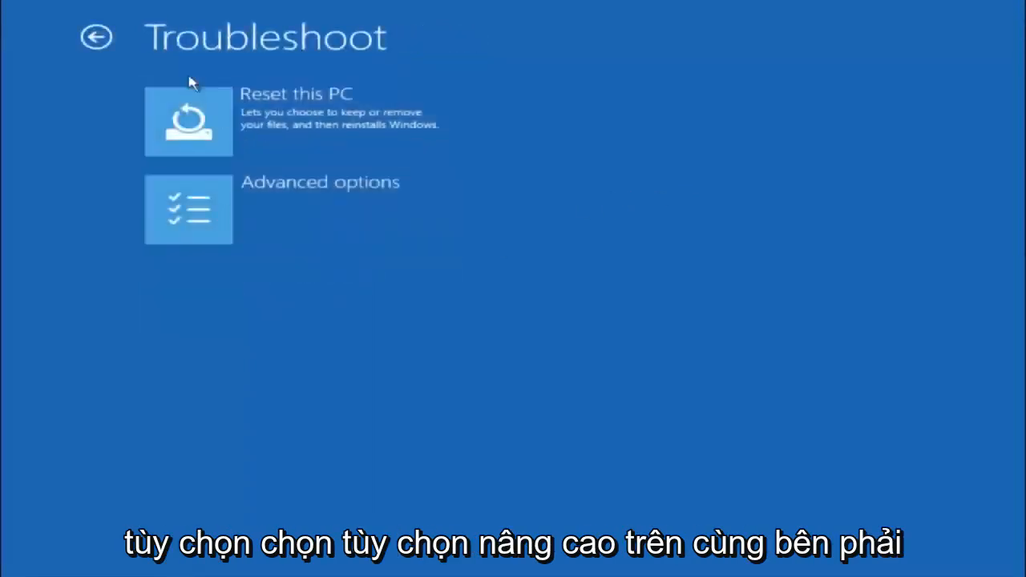
left_click(188, 209)
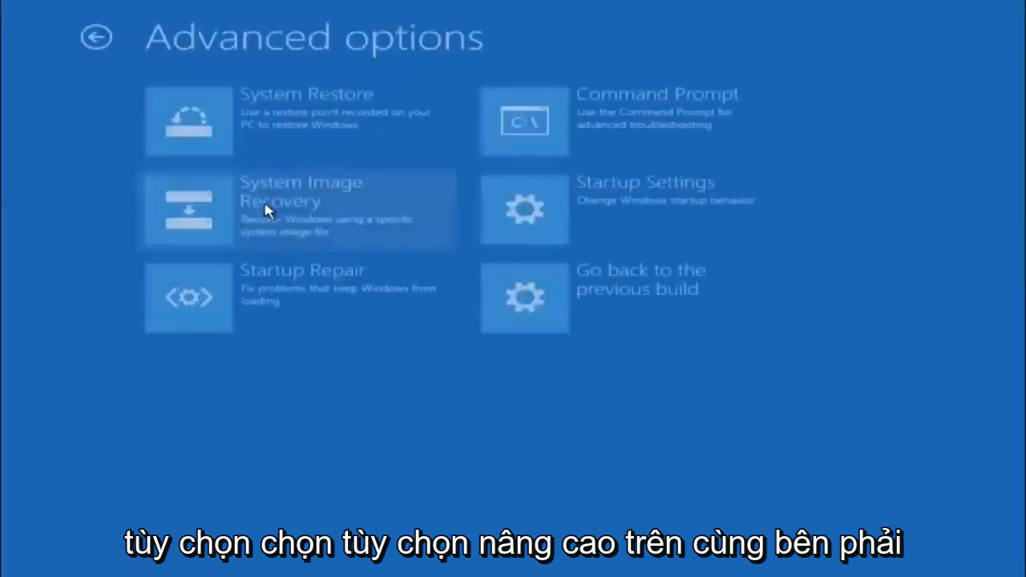
mouse_move(501, 133)
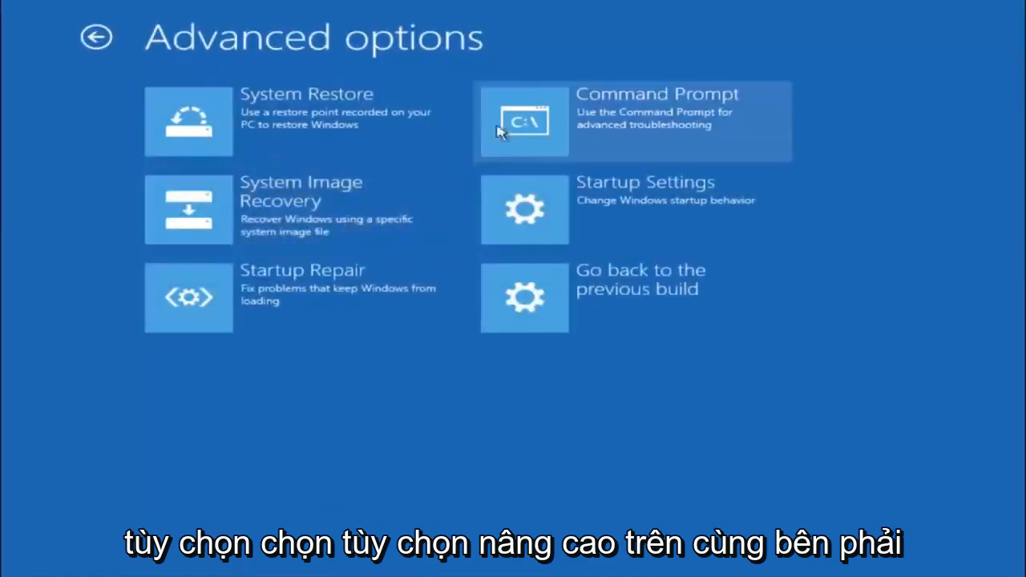
mouse_move(611, 135)
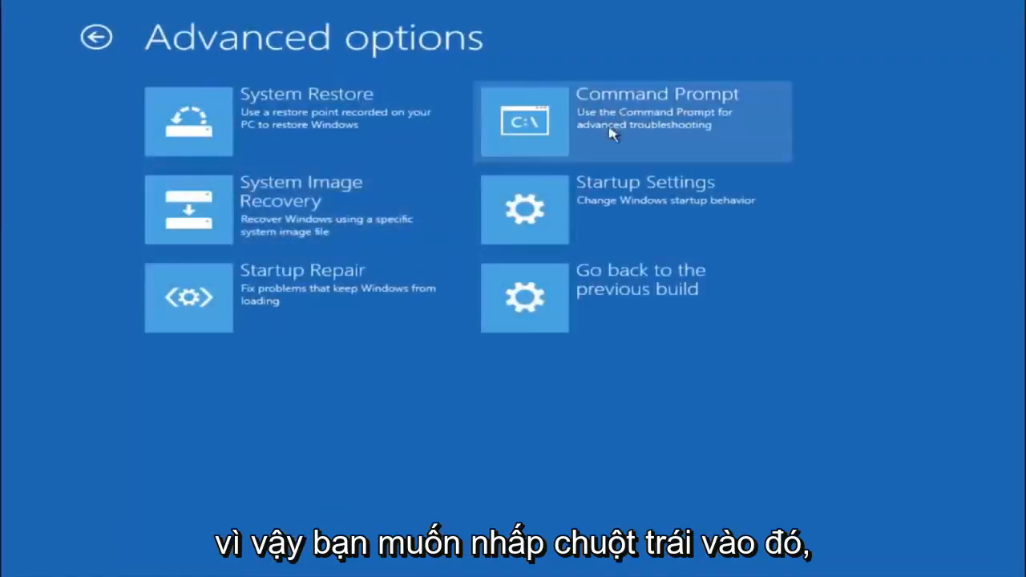
left_click(632, 121)
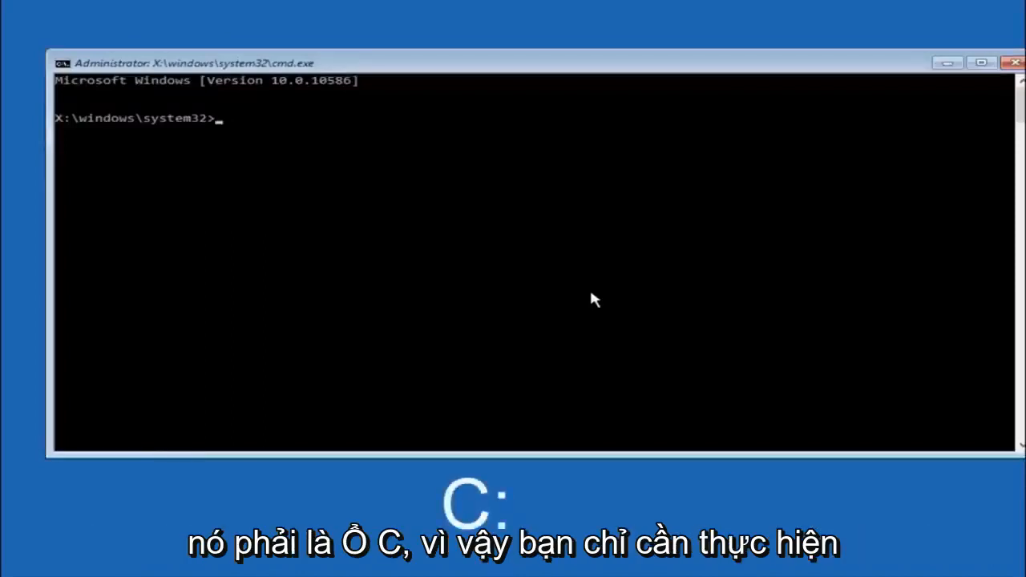
- Switch to drive C: with 'c:' and list its folders with 'dir'
type("c:")
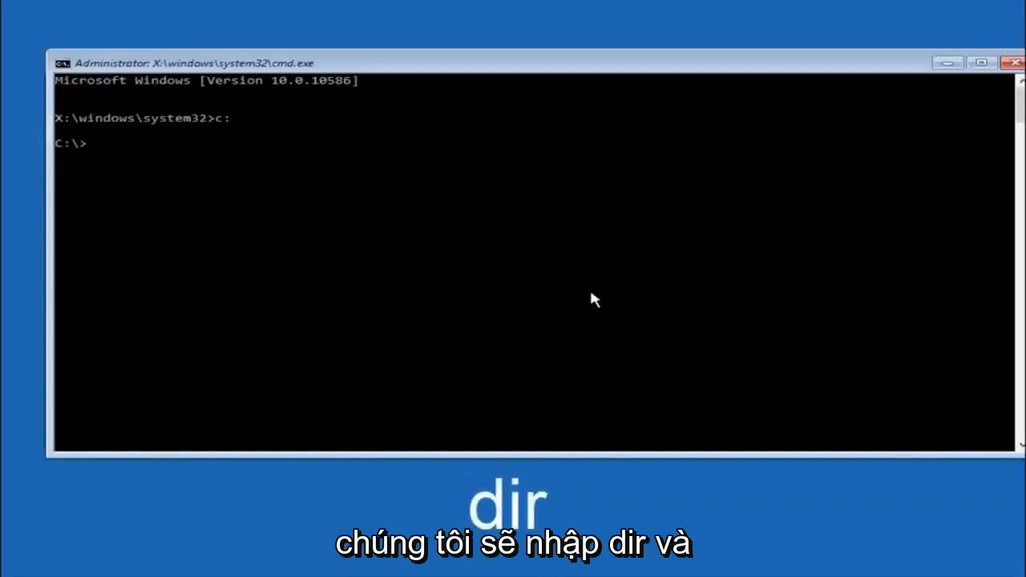
type("dir")
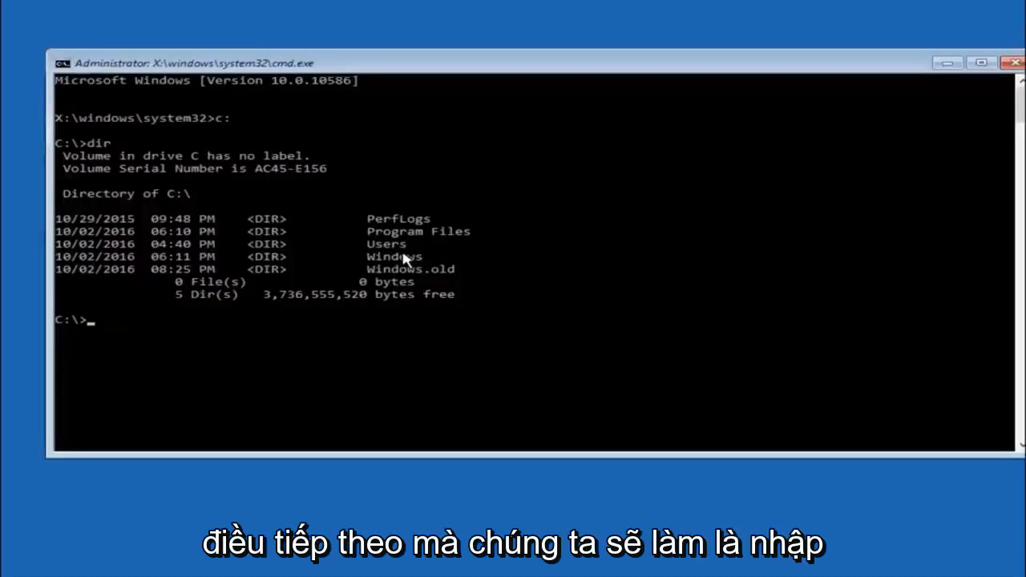
- Change directory to C:\Windows\System32\config with 'cd \windows\system32\config'
type("cd")
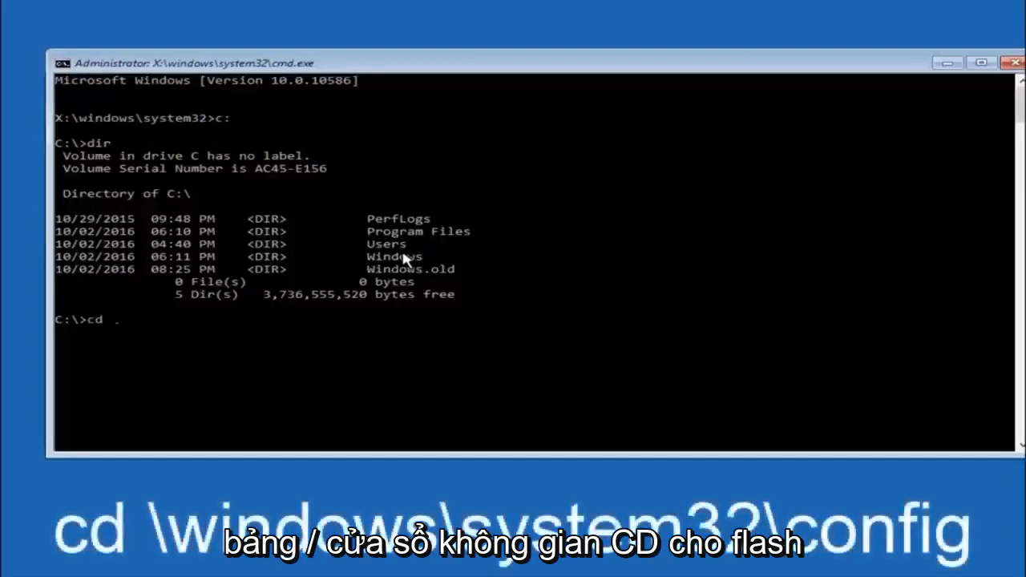
type("\\windows")
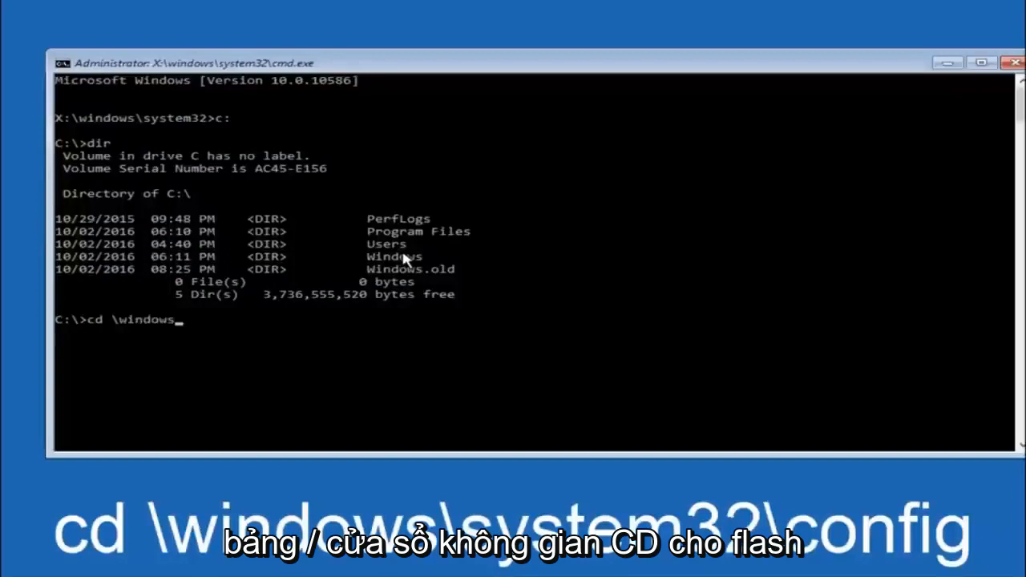
type("syst")
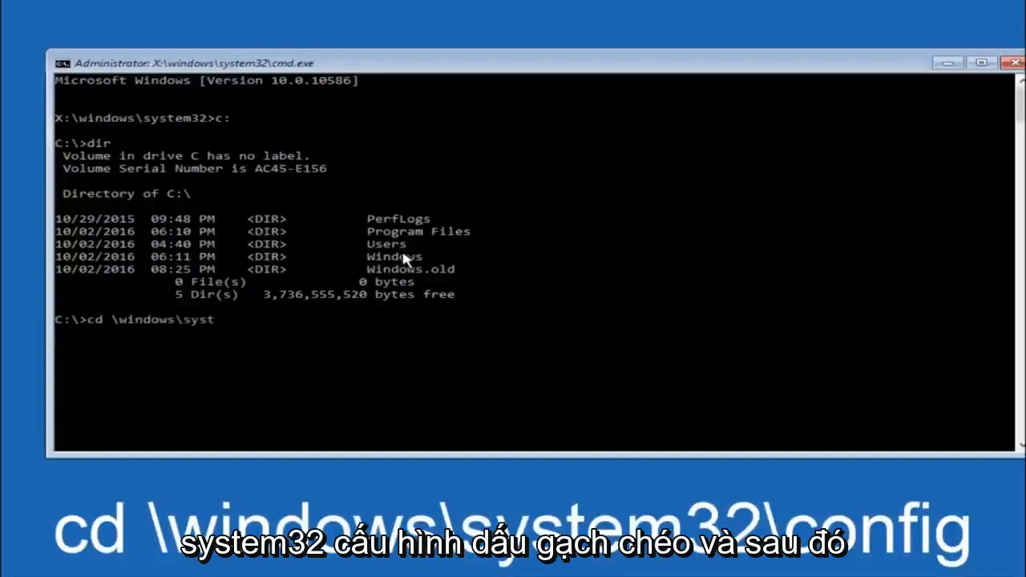
type("em32")
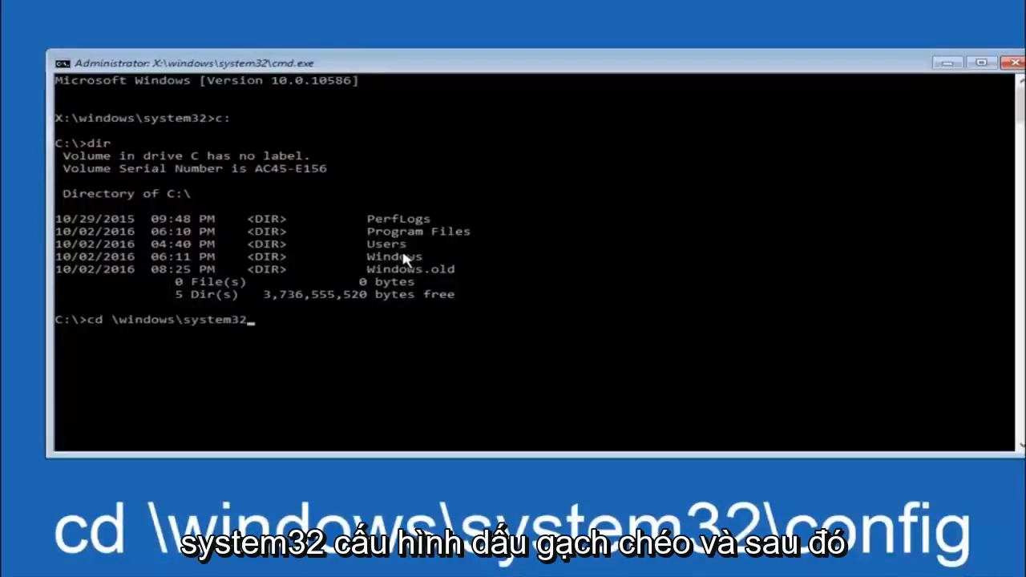
type("\\config")
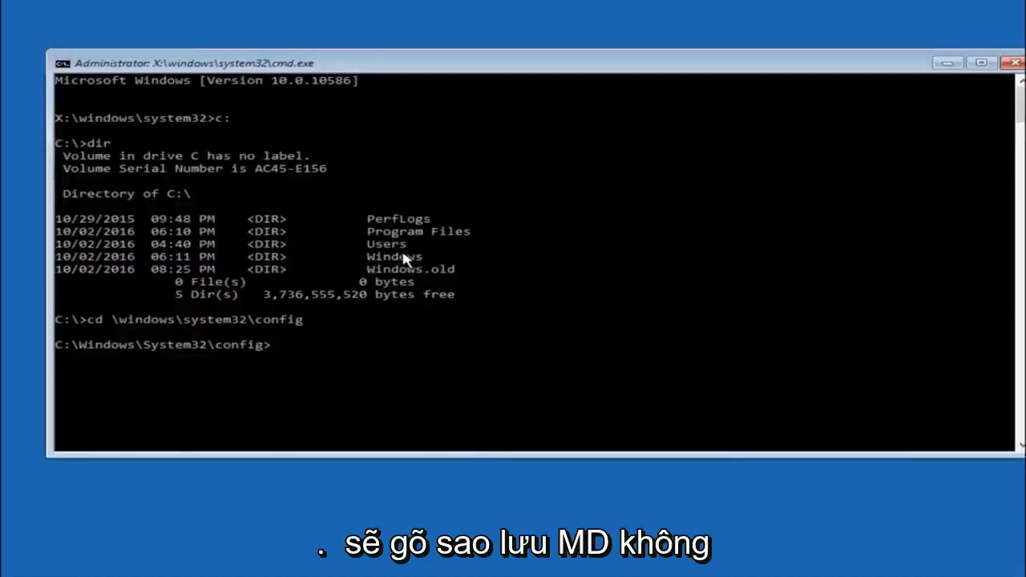
- Make a backup1 folder with md, then copy *.* into backup1
type("md")
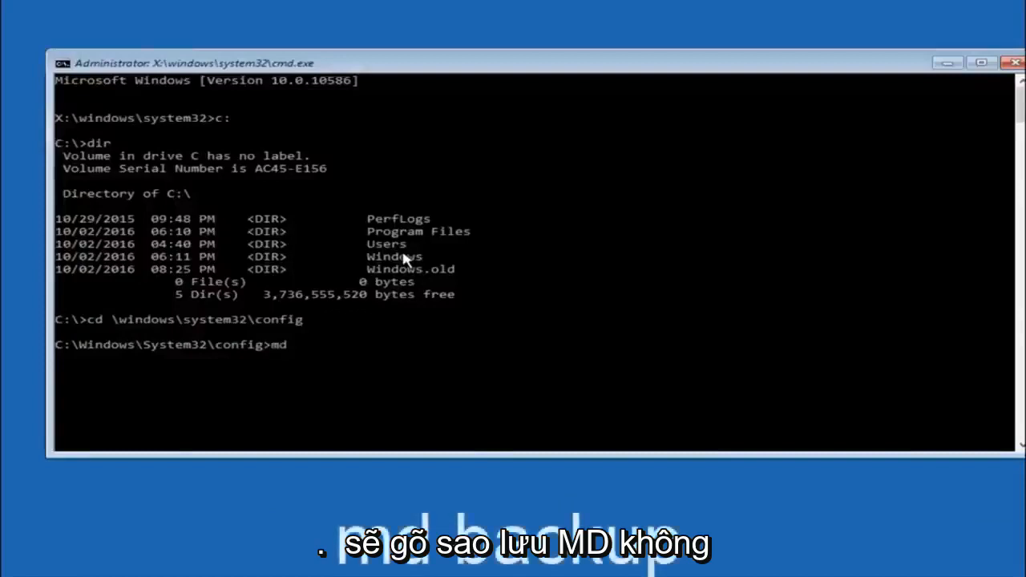
type("backup")
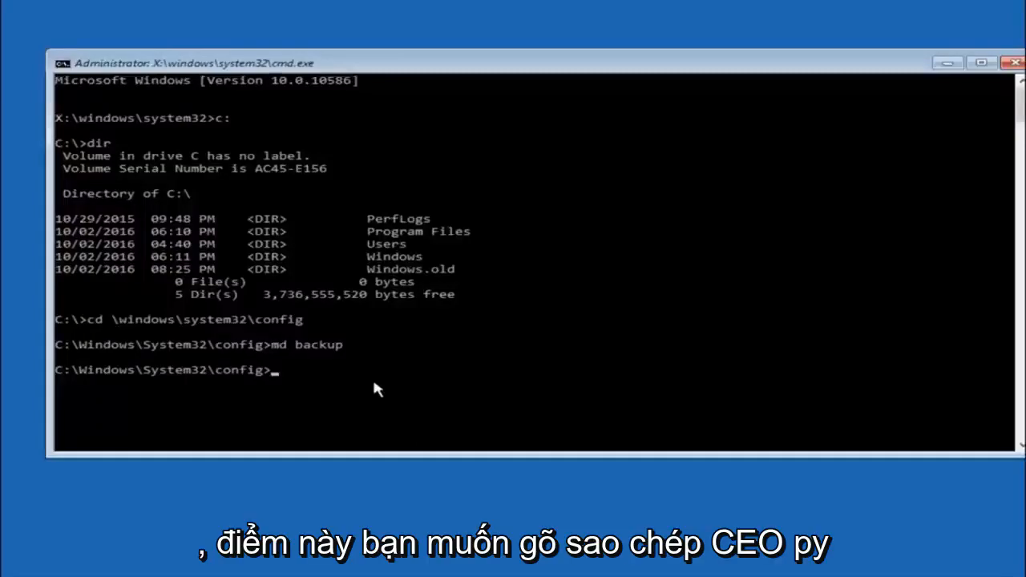
type("copy *")
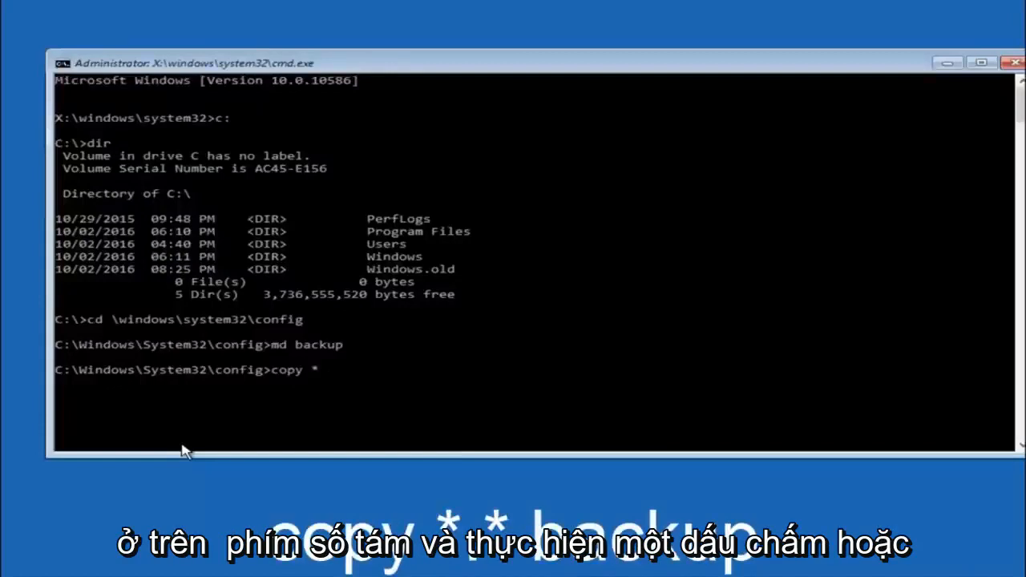
type(".")
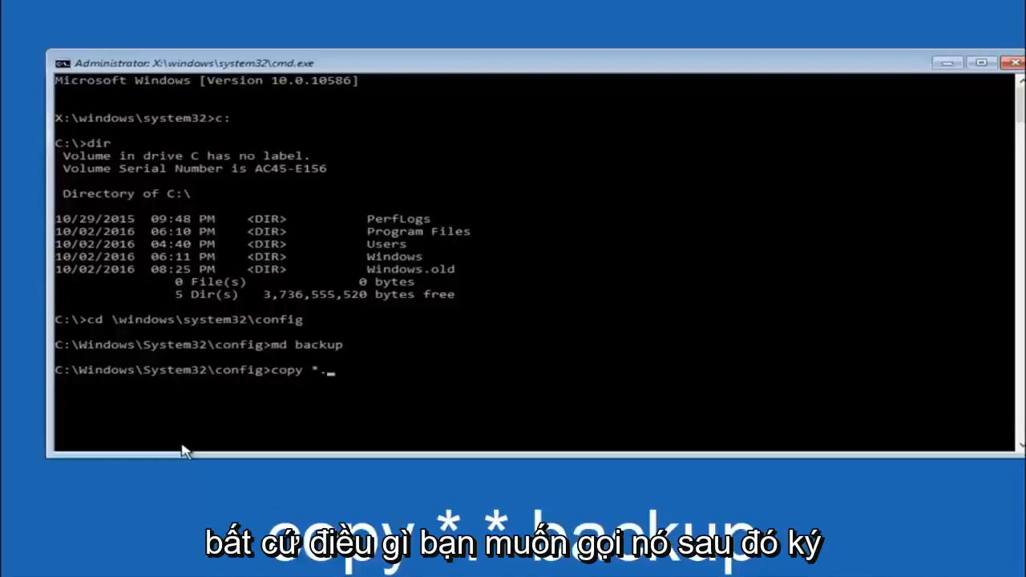
type("*")
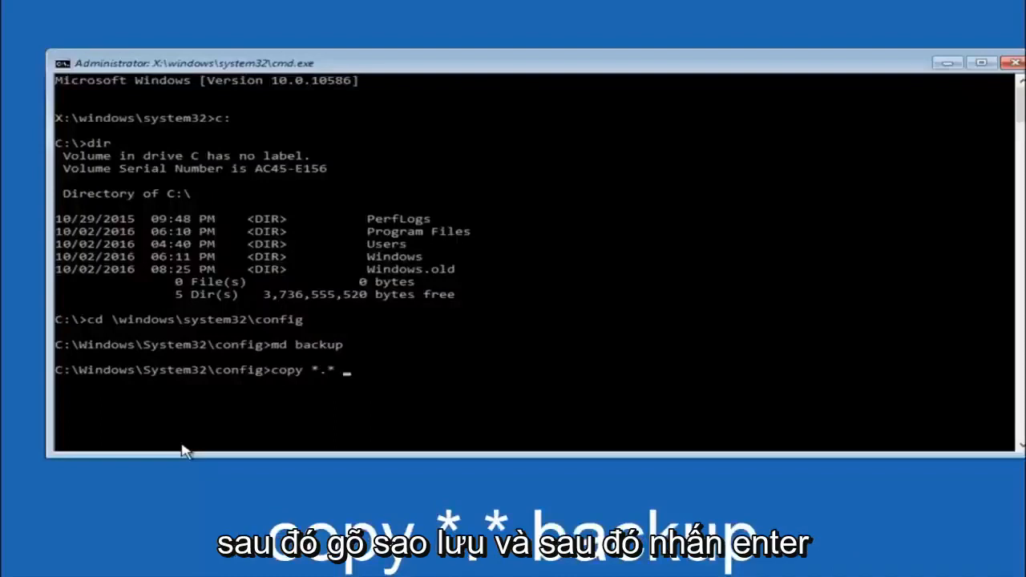
type("back")
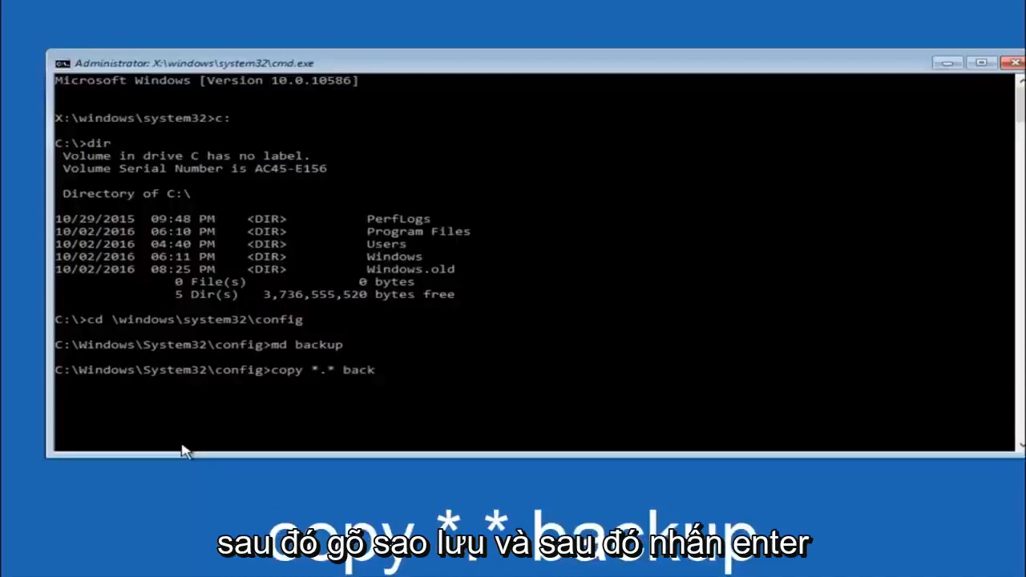
key("enter")
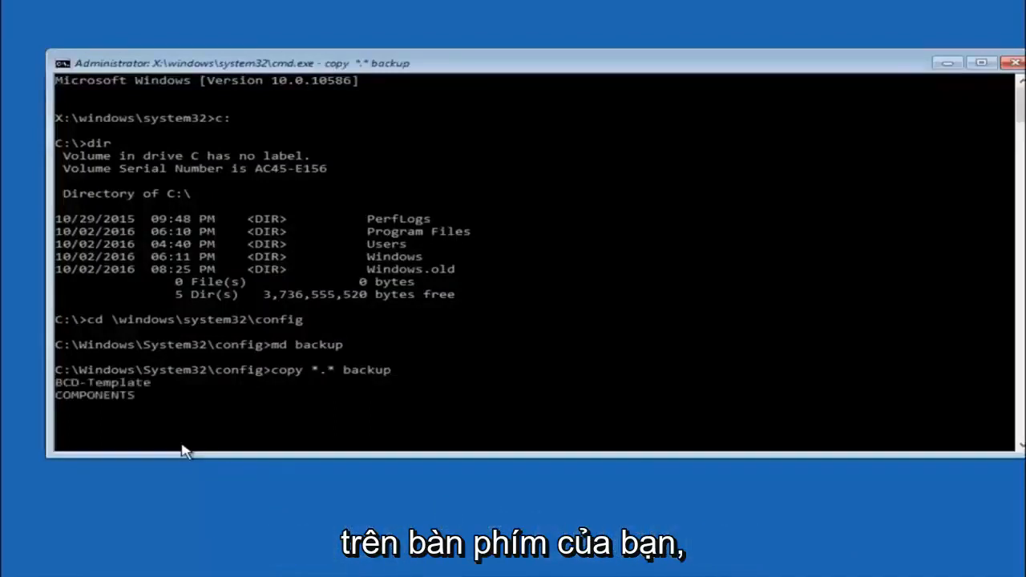
scroll("down", 3)
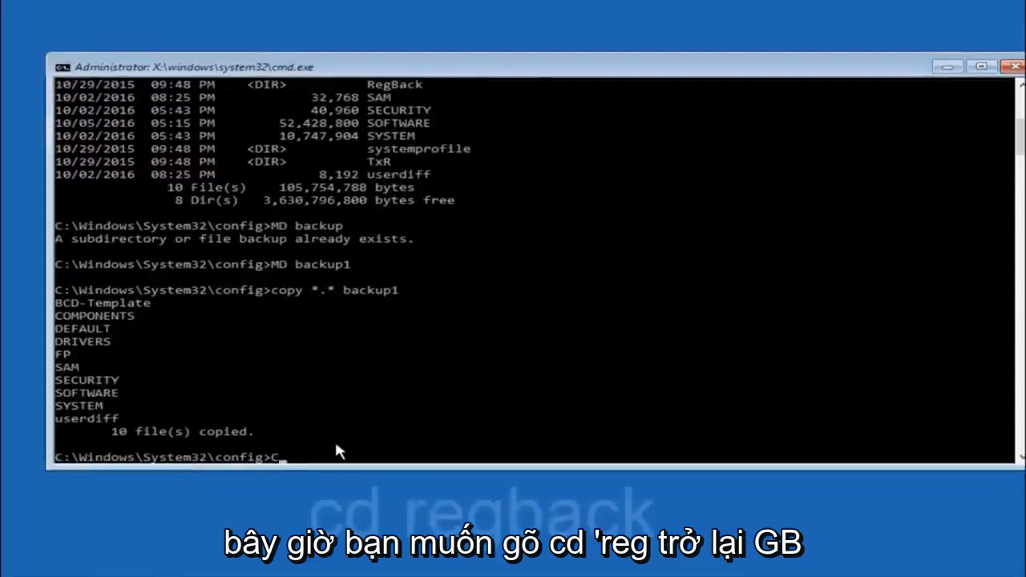
- Change to the RegBack directory and run dir to see its five registry hives
type("CD r")
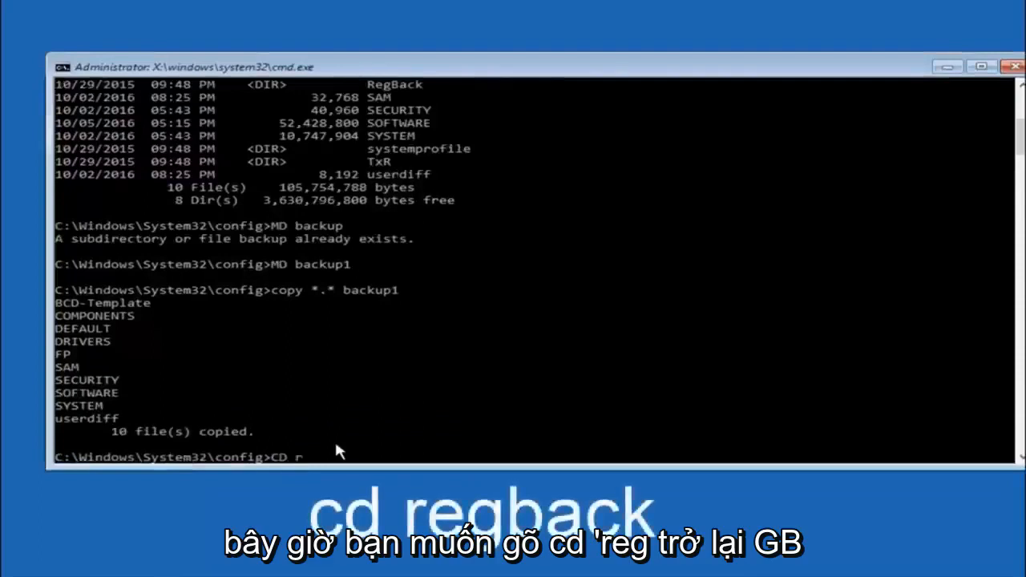
type("eg")
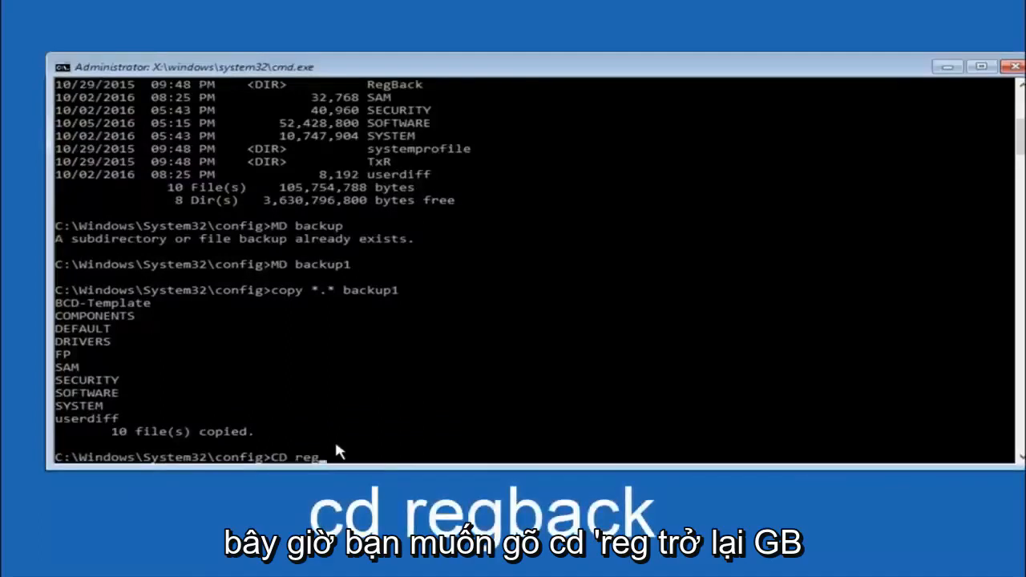
type("back")
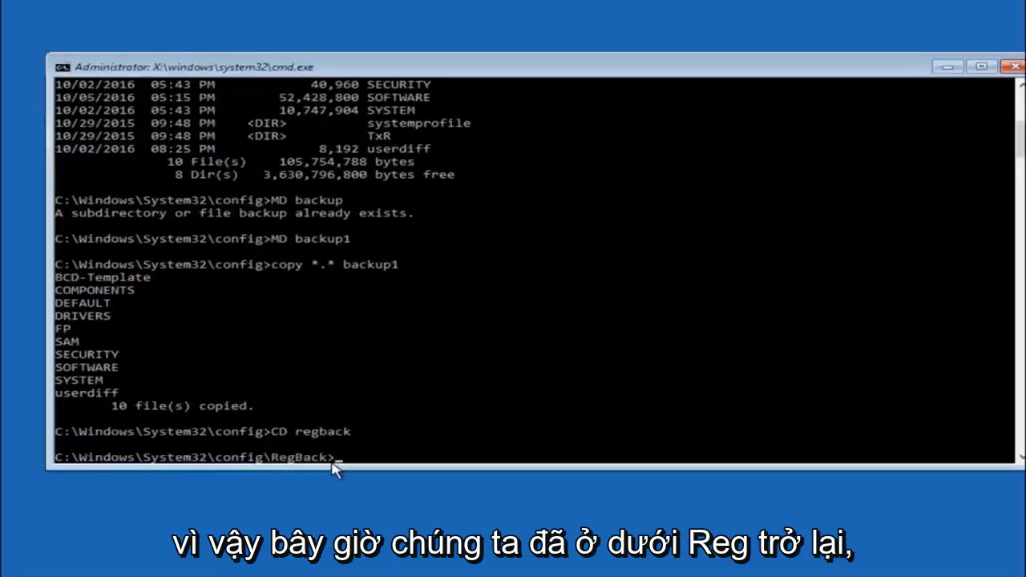
type("dir")
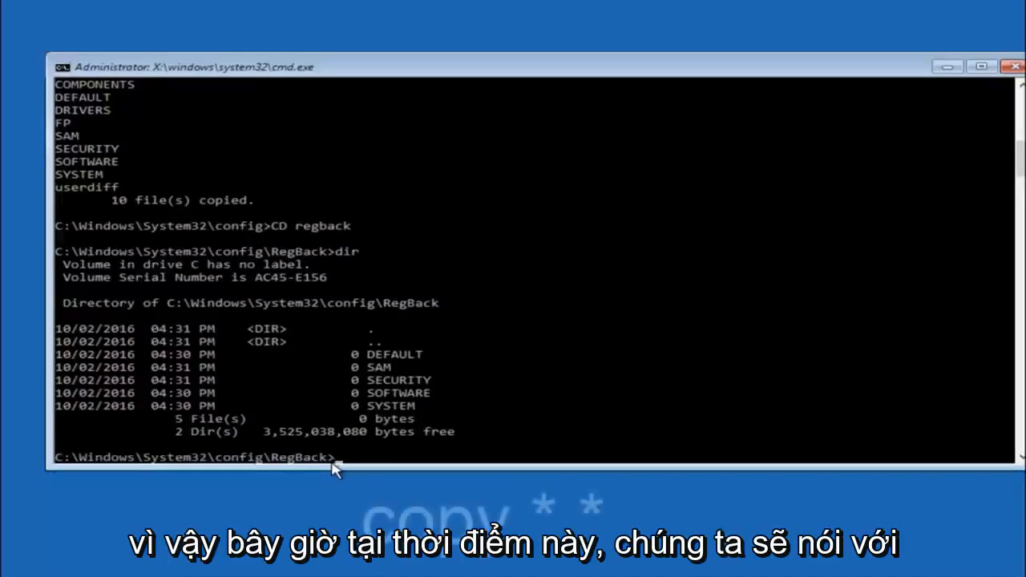
- Copy *.* from RegBack to the parent config folder, answering A to overwrite all
type("copy")
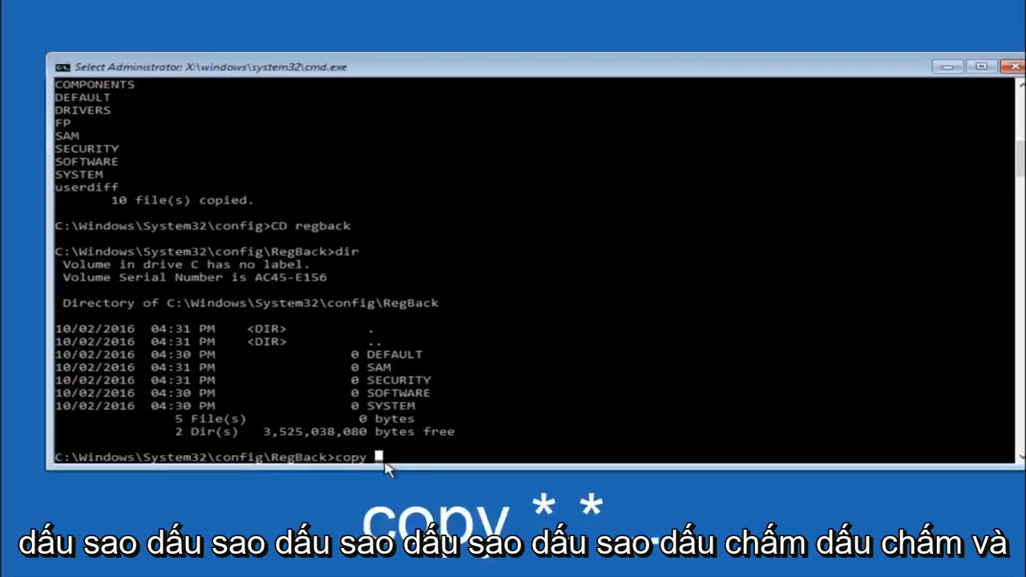
type("*")
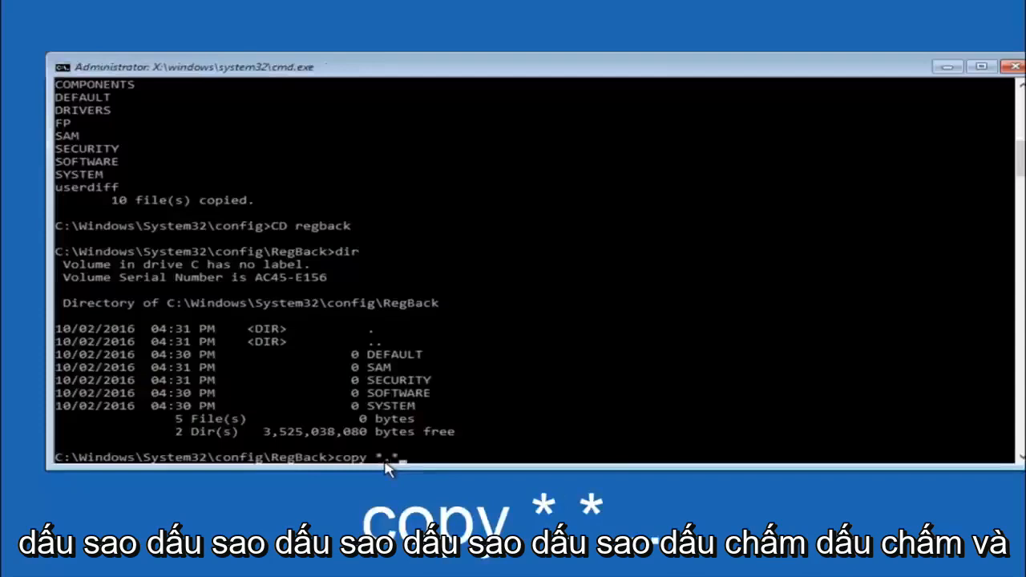
key("backspace")
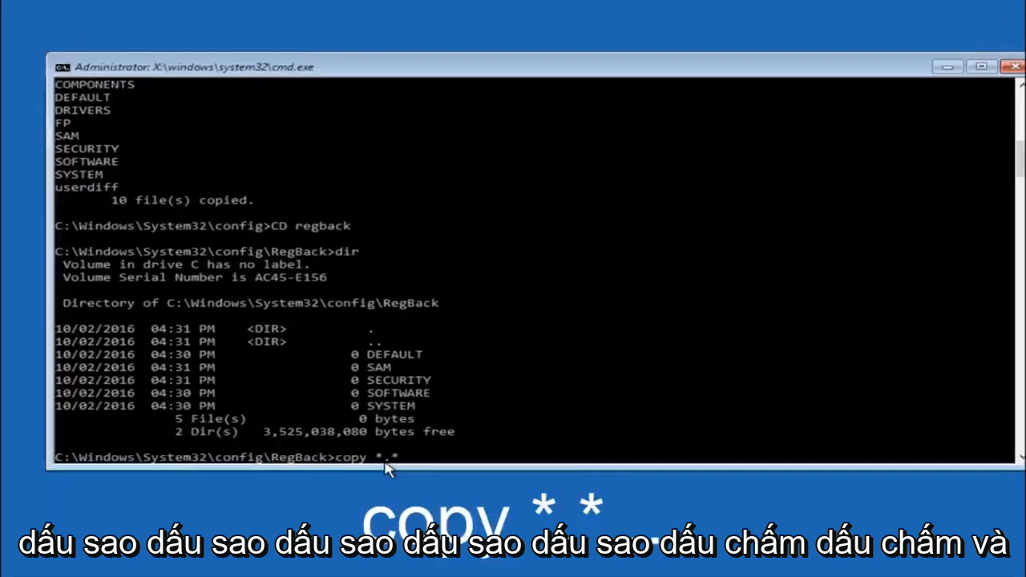
type("..")
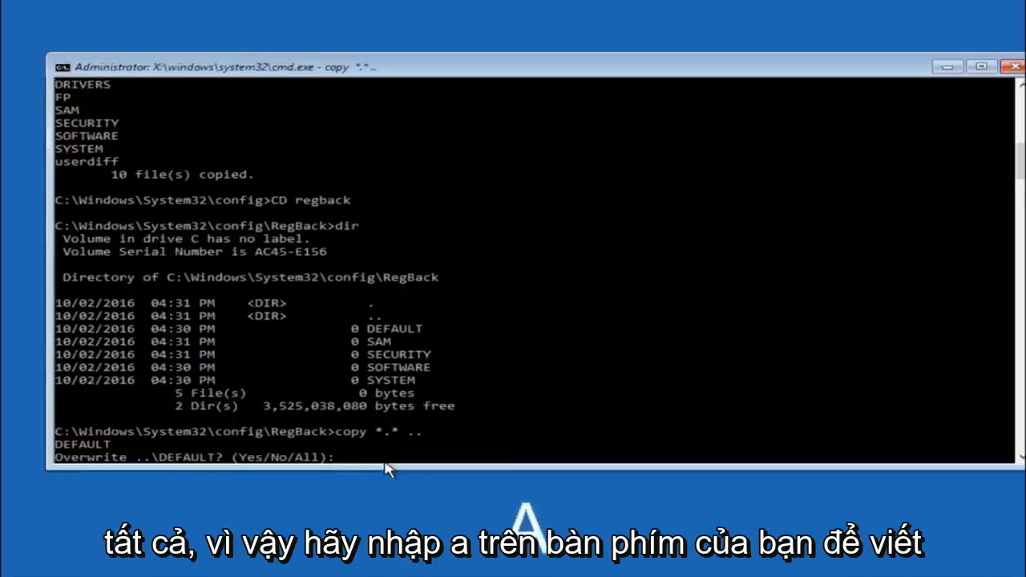
type("A")
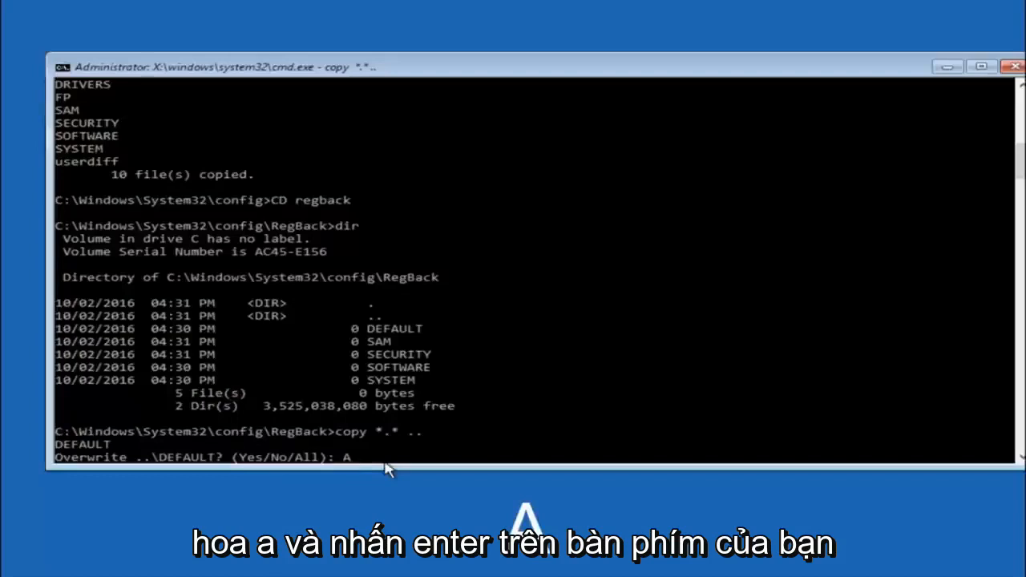
key("enter")
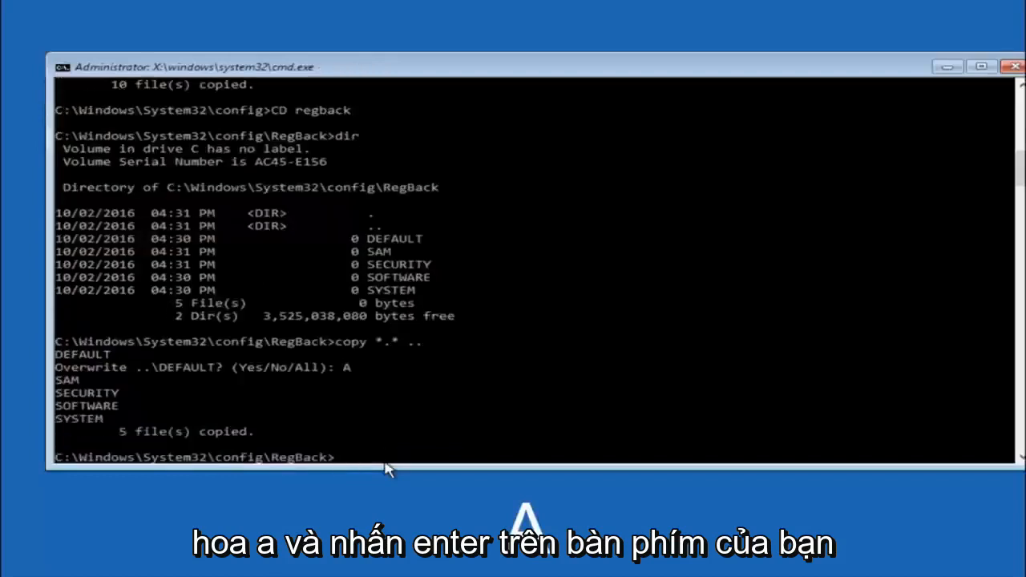